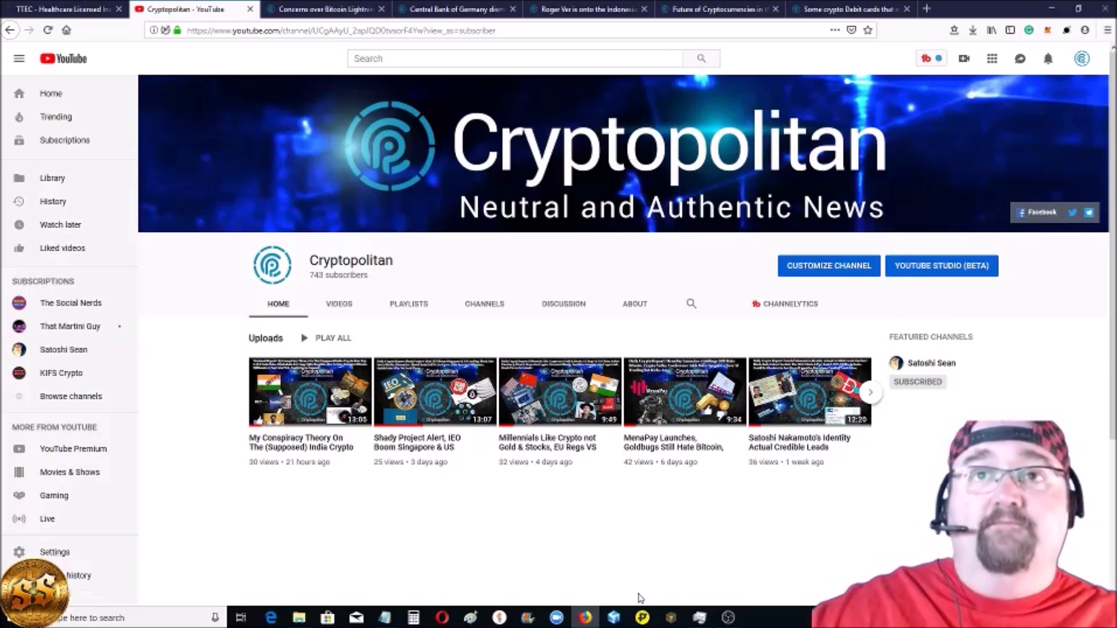
mouse_move(339, 47)
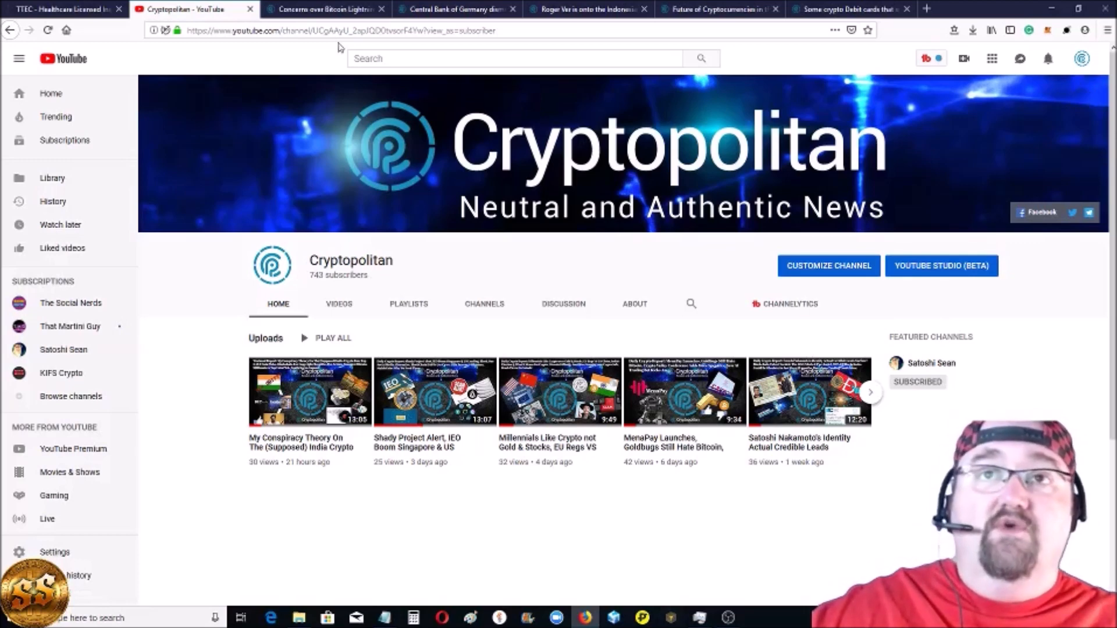
- Read the Lightning Network article's highlighted passages on the 13% capacity drop, then return to its headline
click(324, 9)
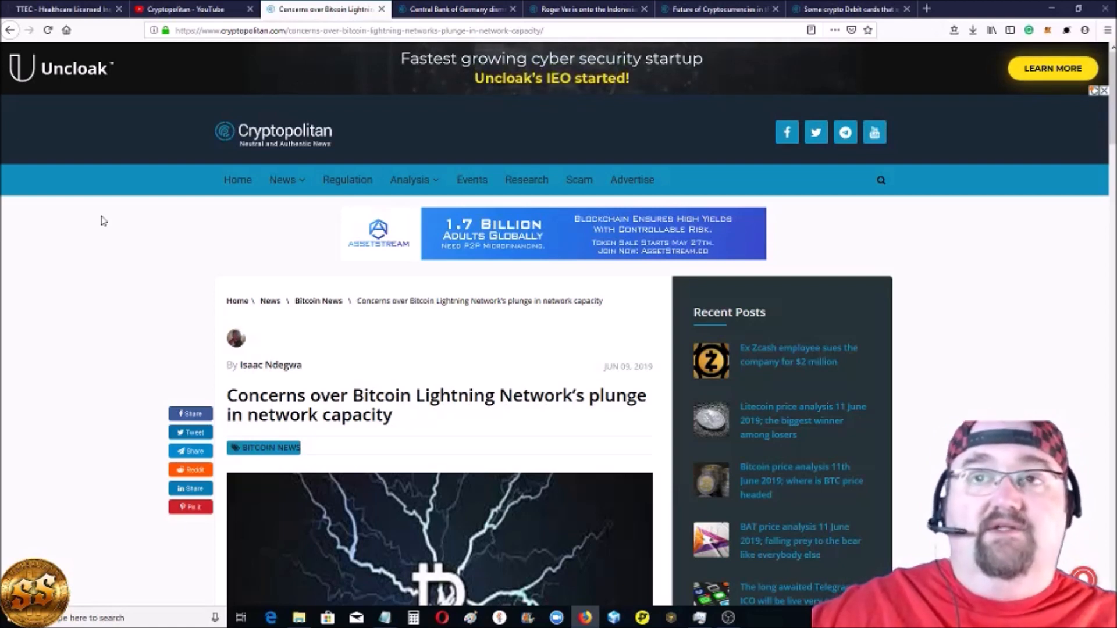
mouse_move(472, 179)
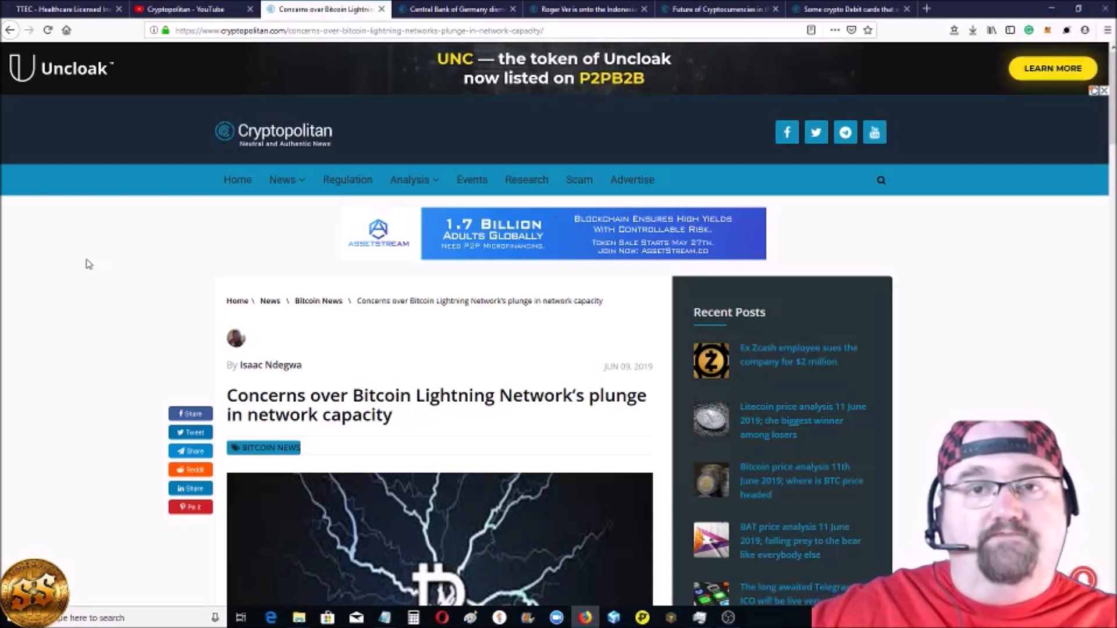
scroll(down, 3)
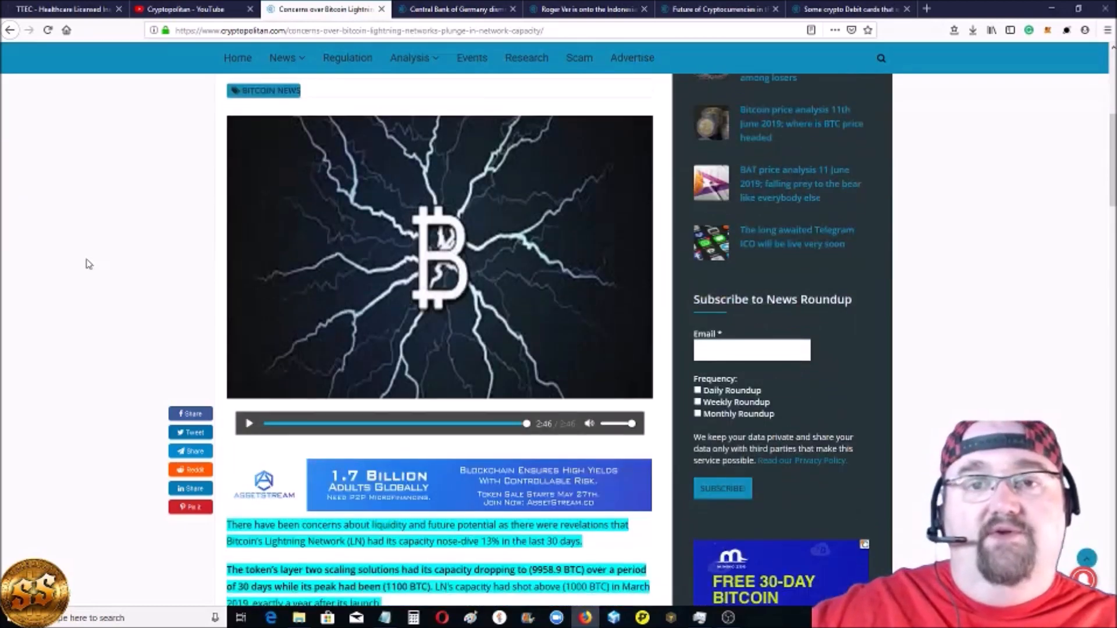
scroll(down, 3)
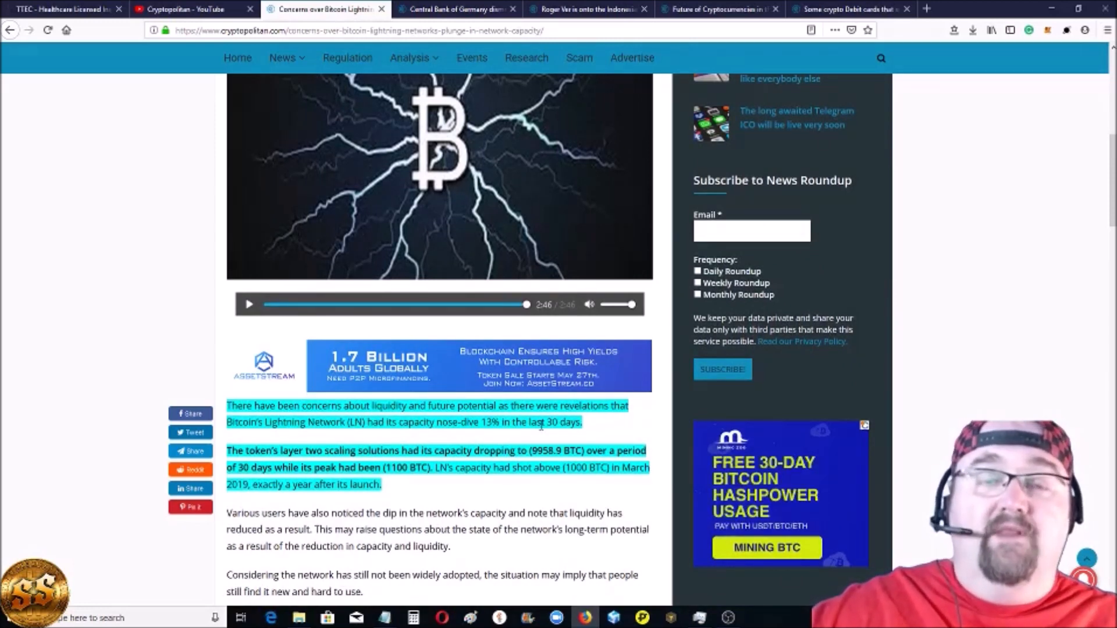
scroll(down, 3)
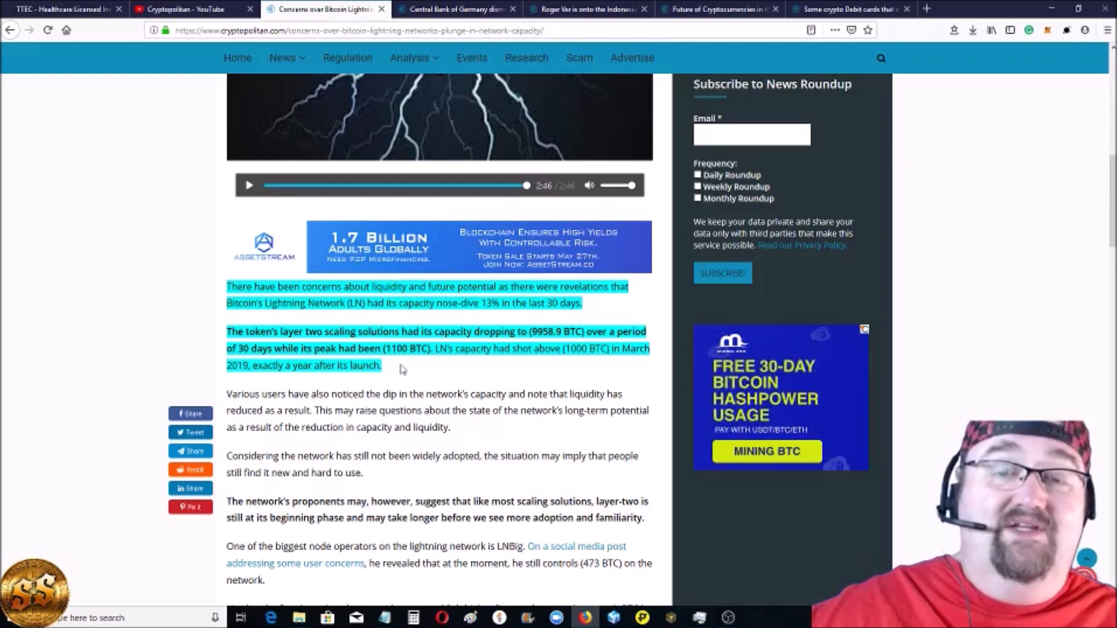
scroll(up, 3)
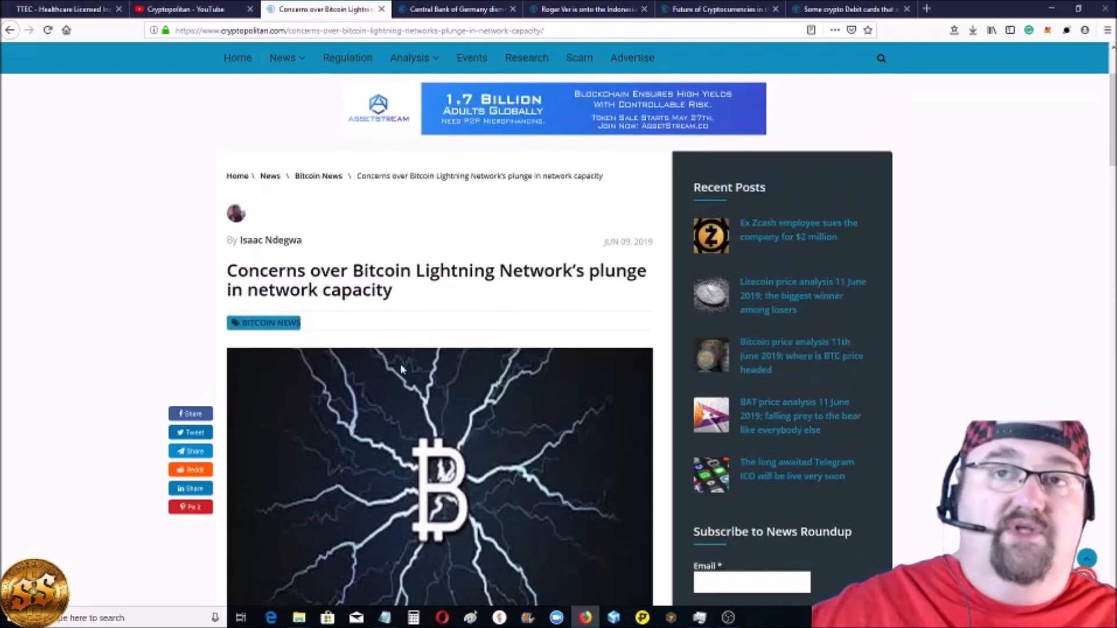
scroll(up, 3)
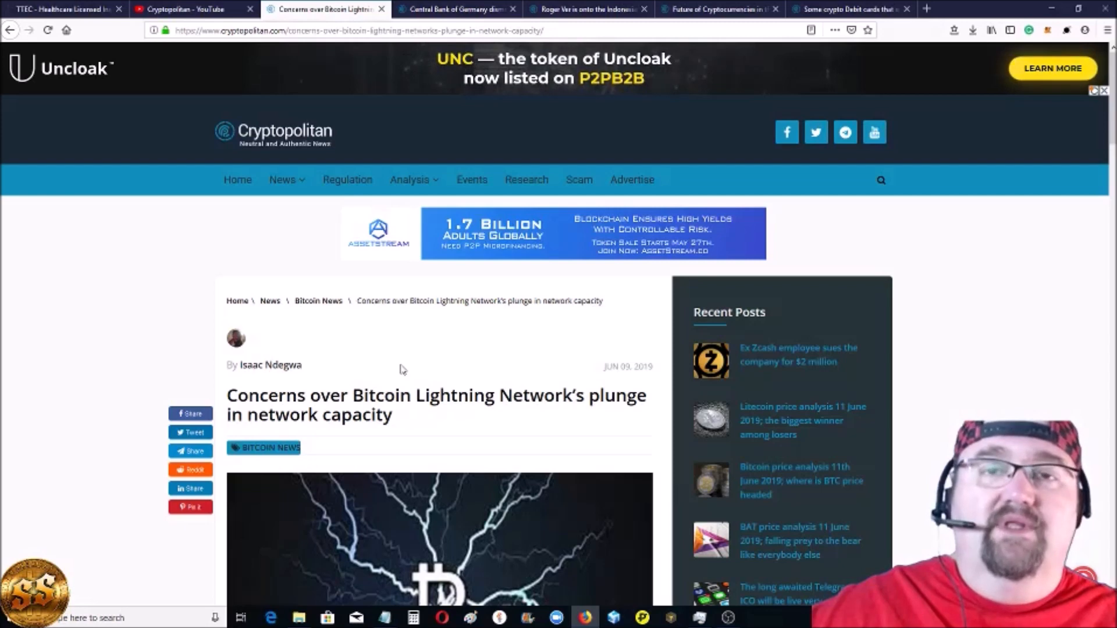
mouse_move(430, 63)
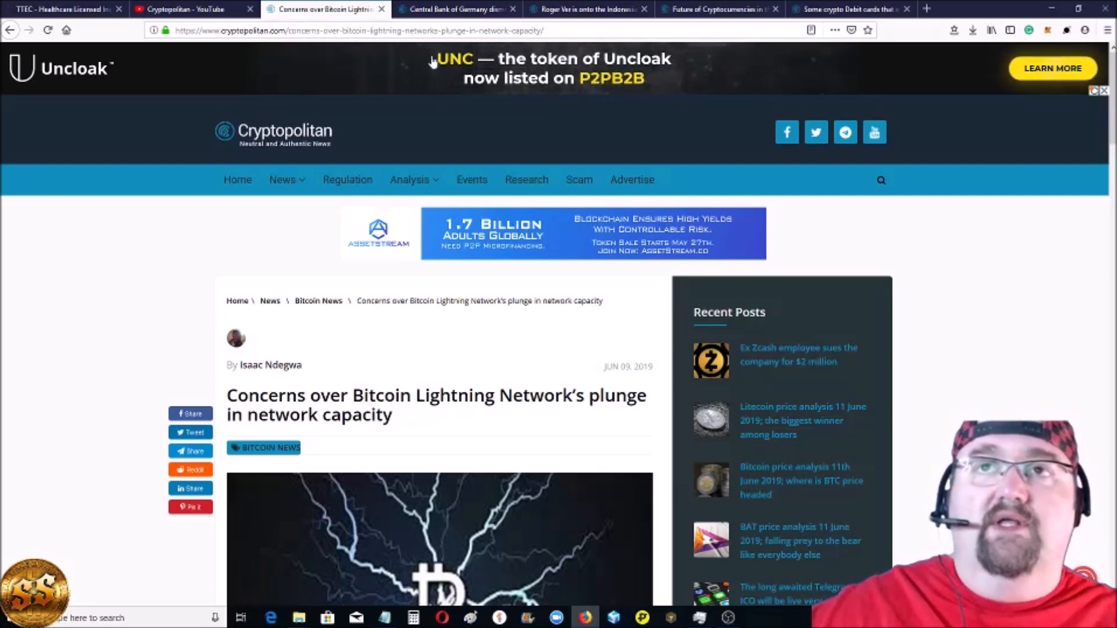
- Read the highlighted paragraphs on Germany's central bank dismissing digital currencies, then return to the headline
click(456, 9)
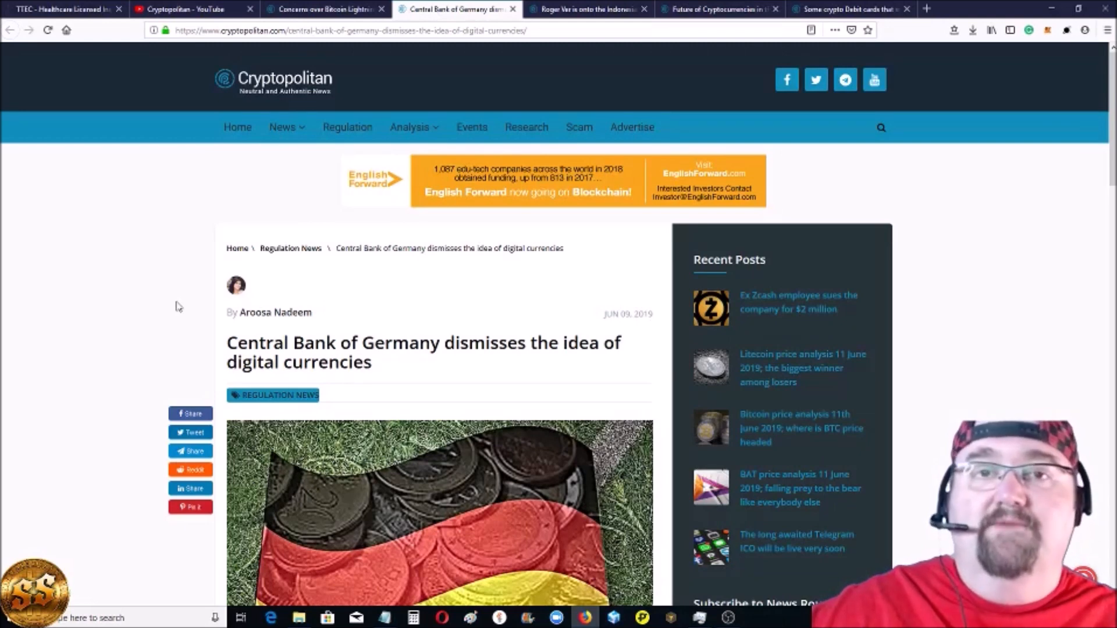
mouse_move(451, 353)
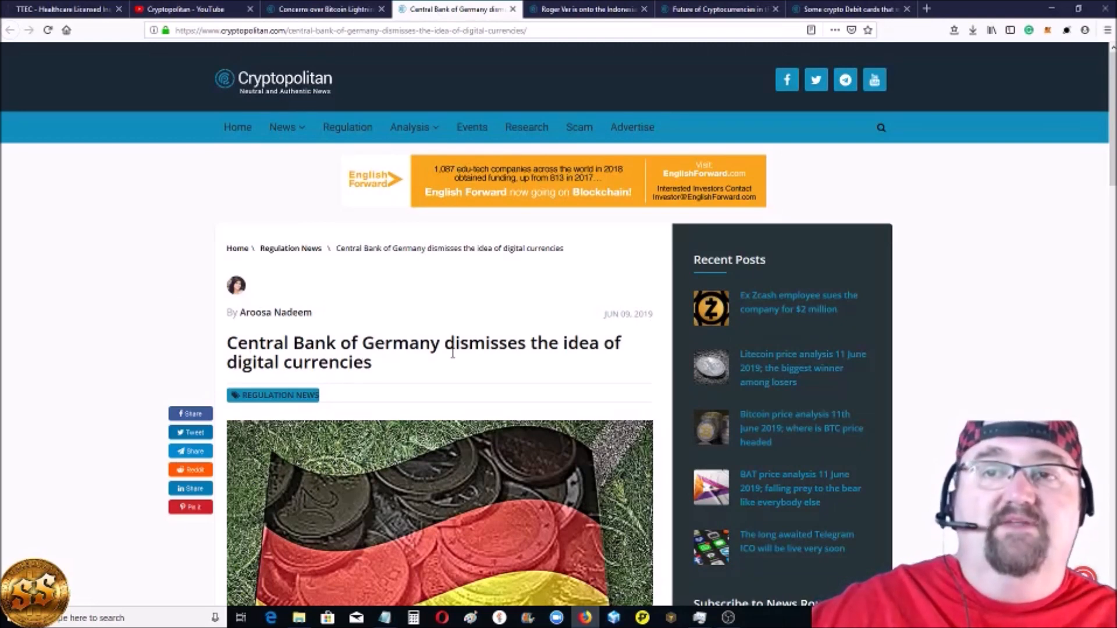
scroll(down, 3)
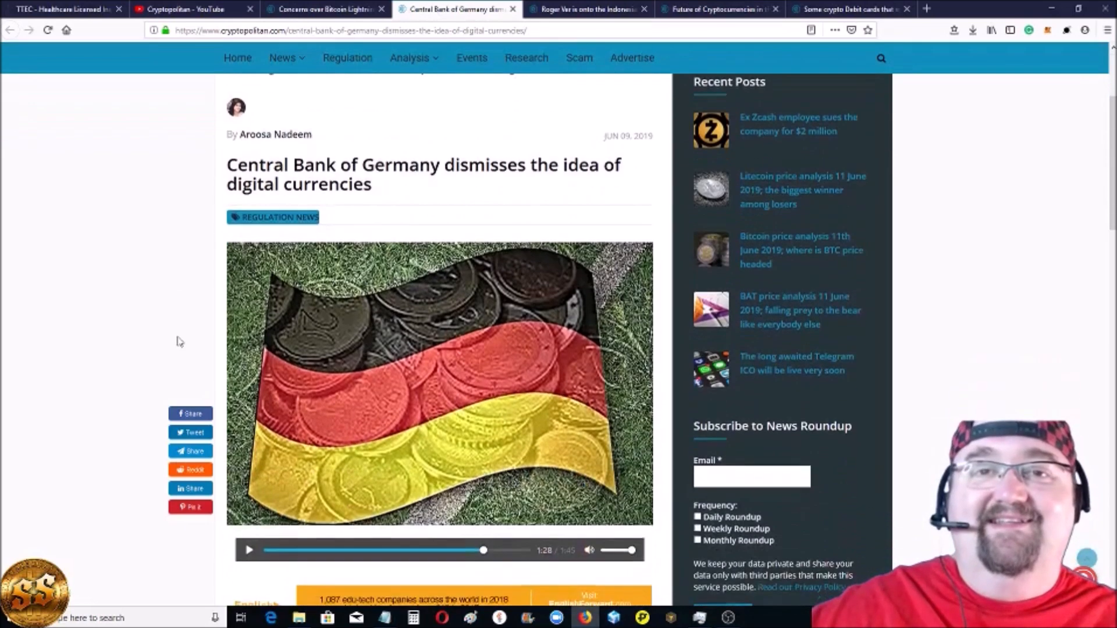
scroll(down, 3)
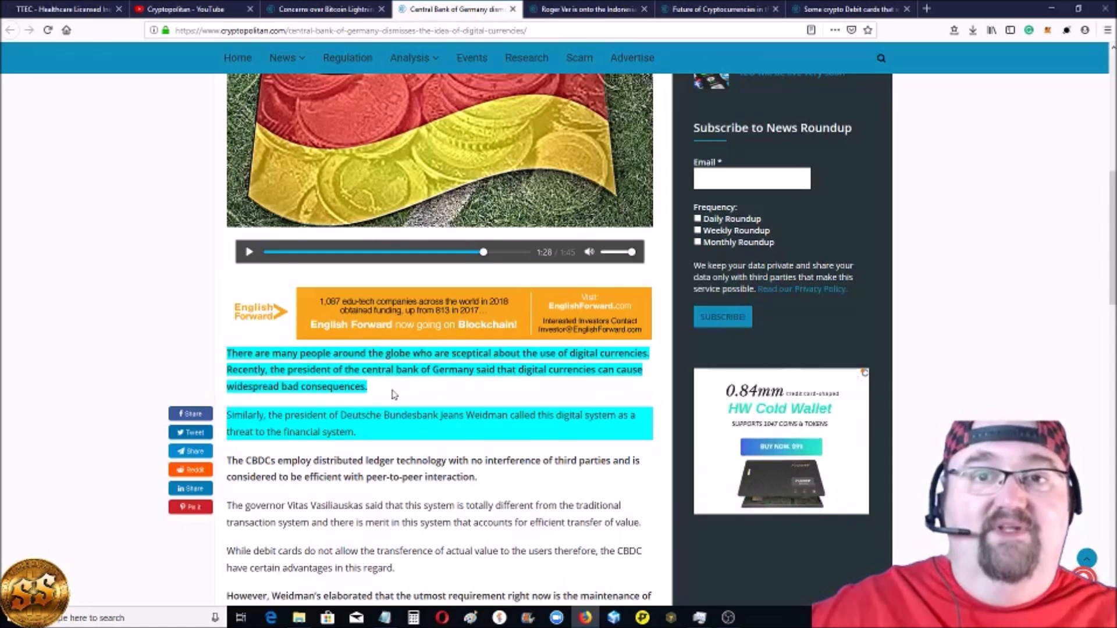
scroll(down, 3)
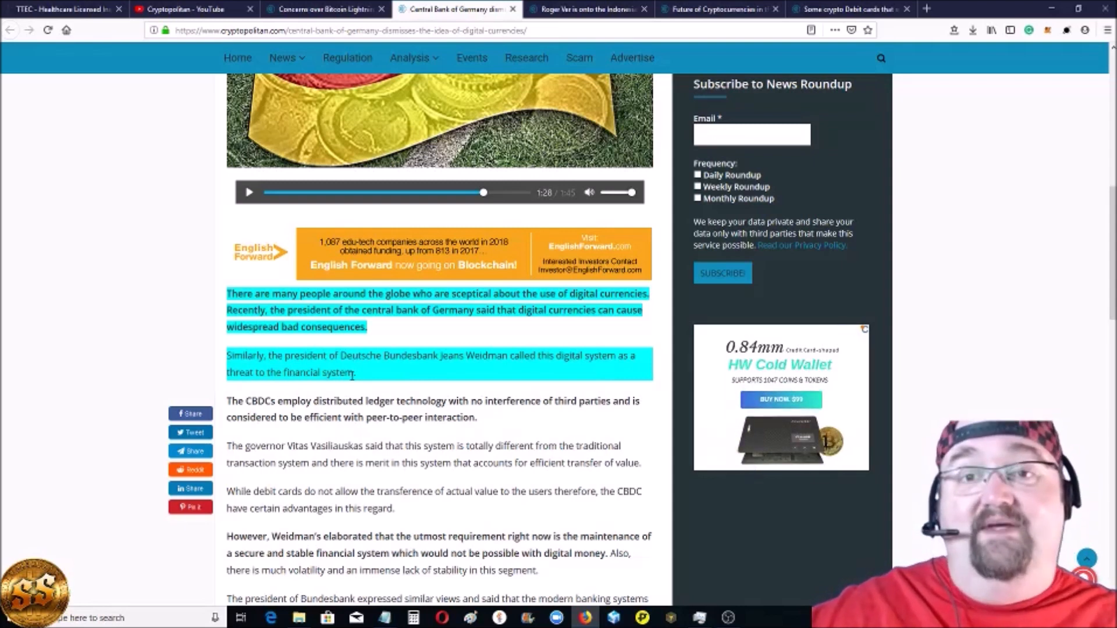
scroll(up, 3)
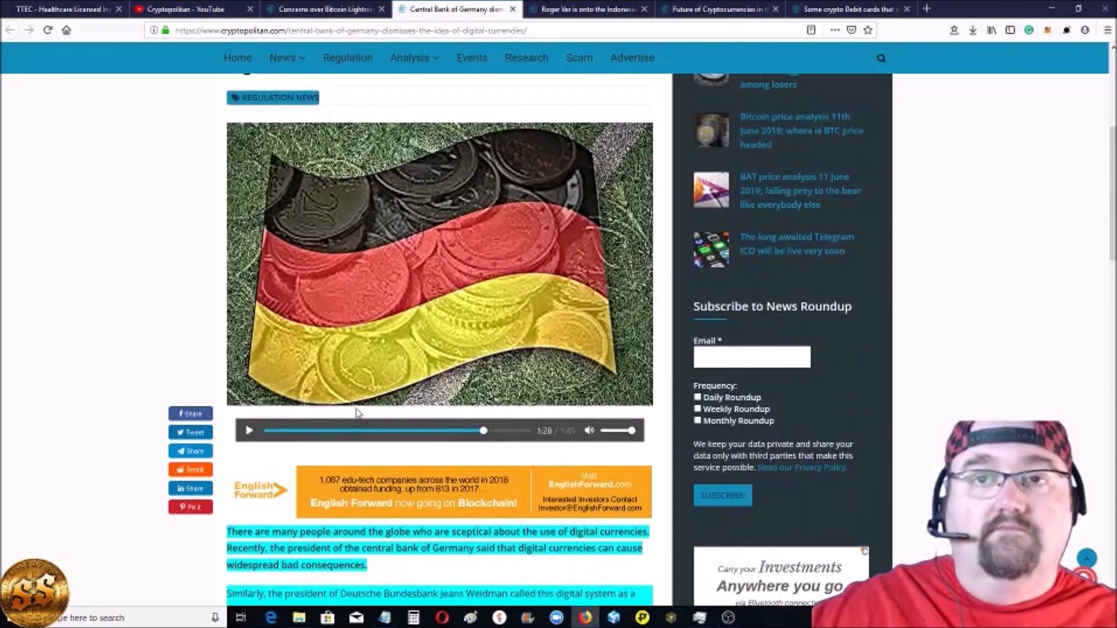
scroll(up, 3)
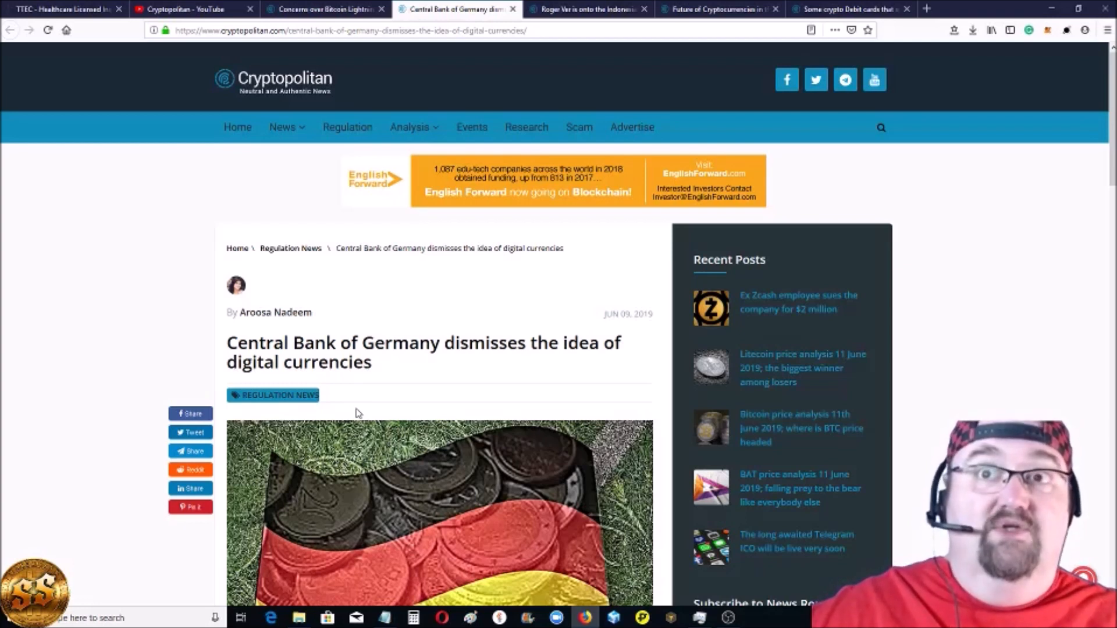
mouse_move(391, 412)
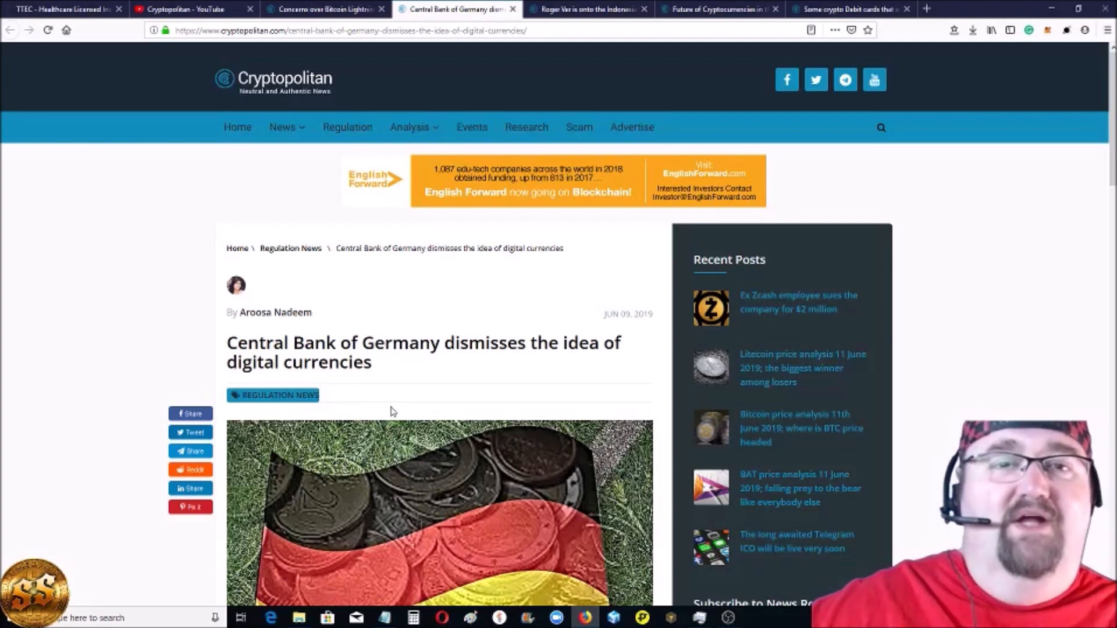
mouse_move(416, 377)
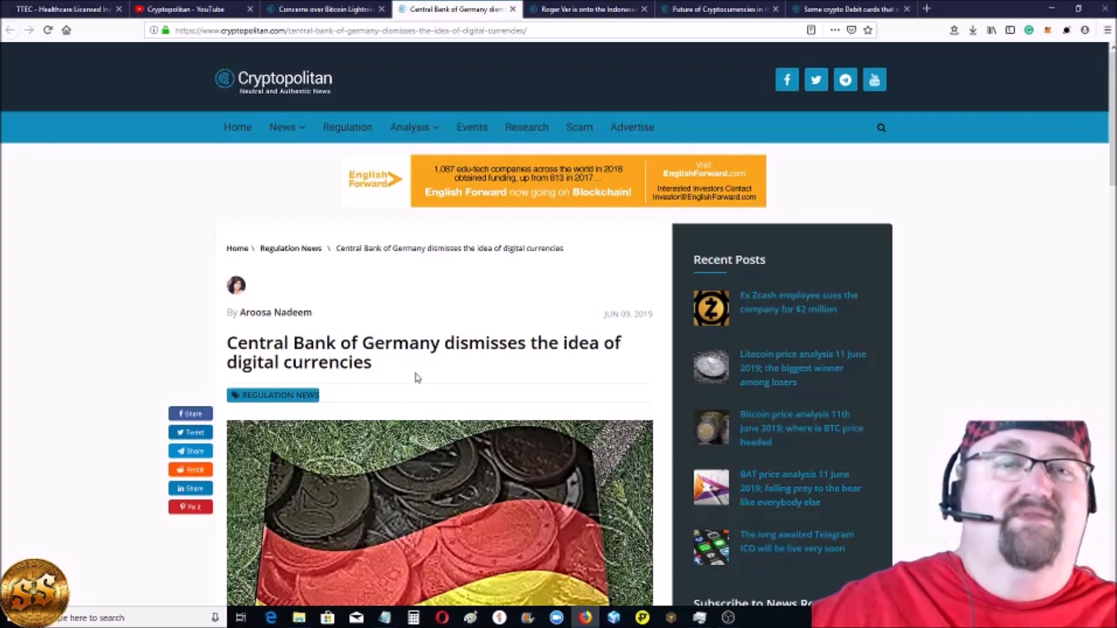
mouse_move(492, 326)
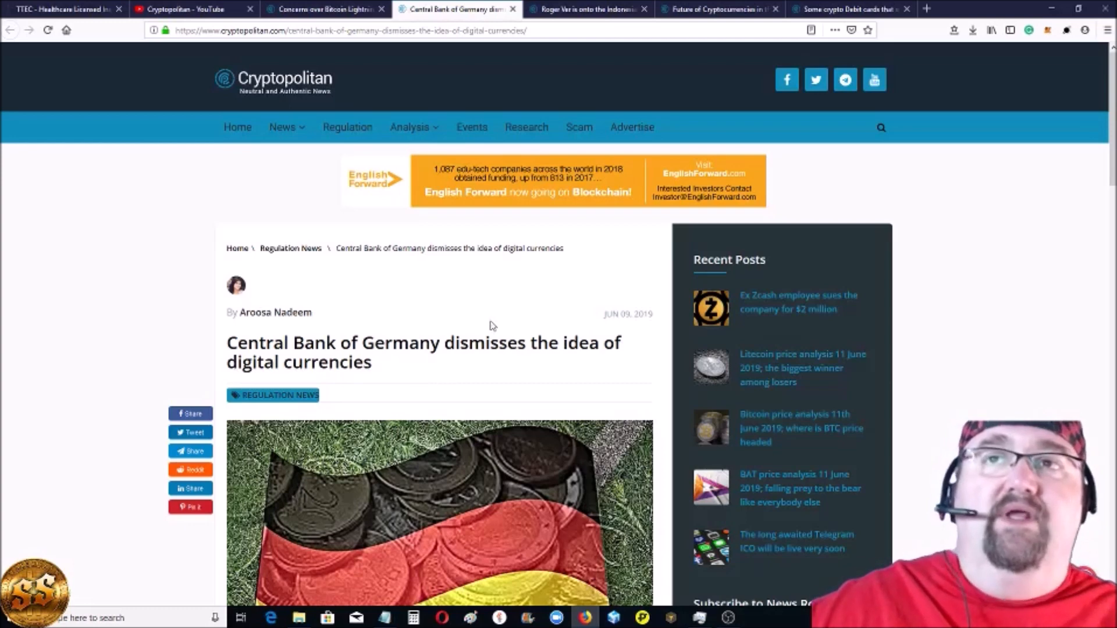
click(587, 9)
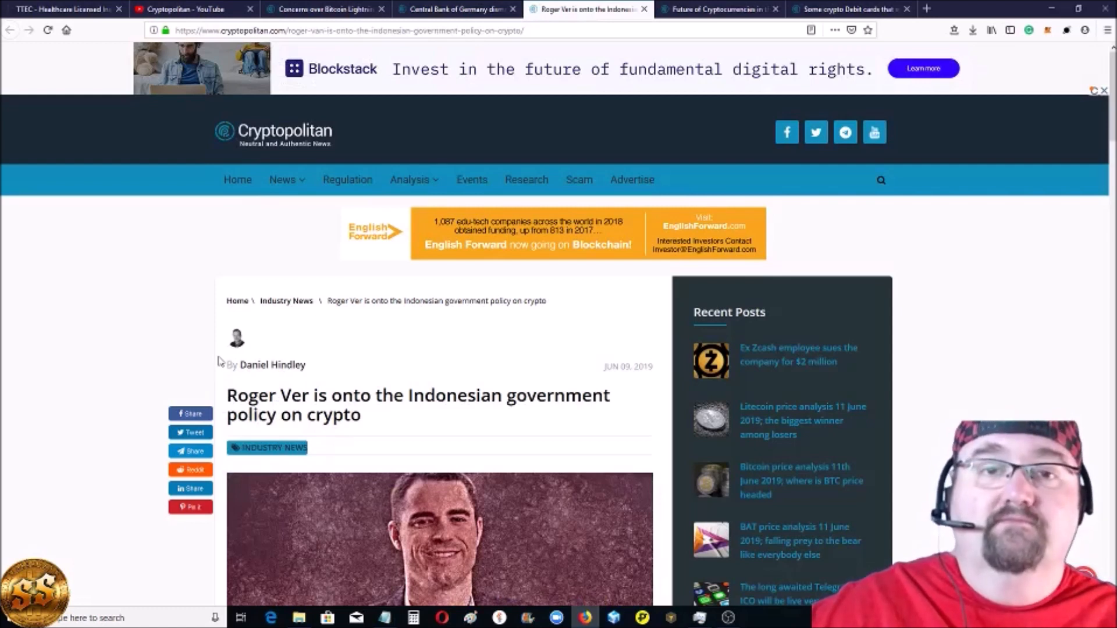
mouse_move(265, 362)
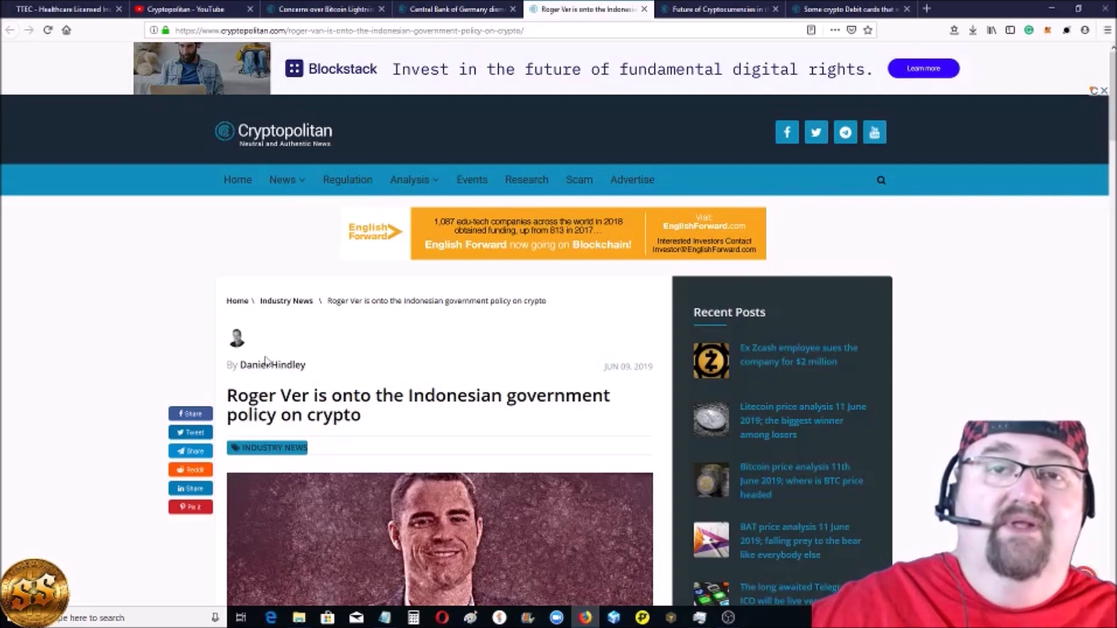
mouse_move(345, 372)
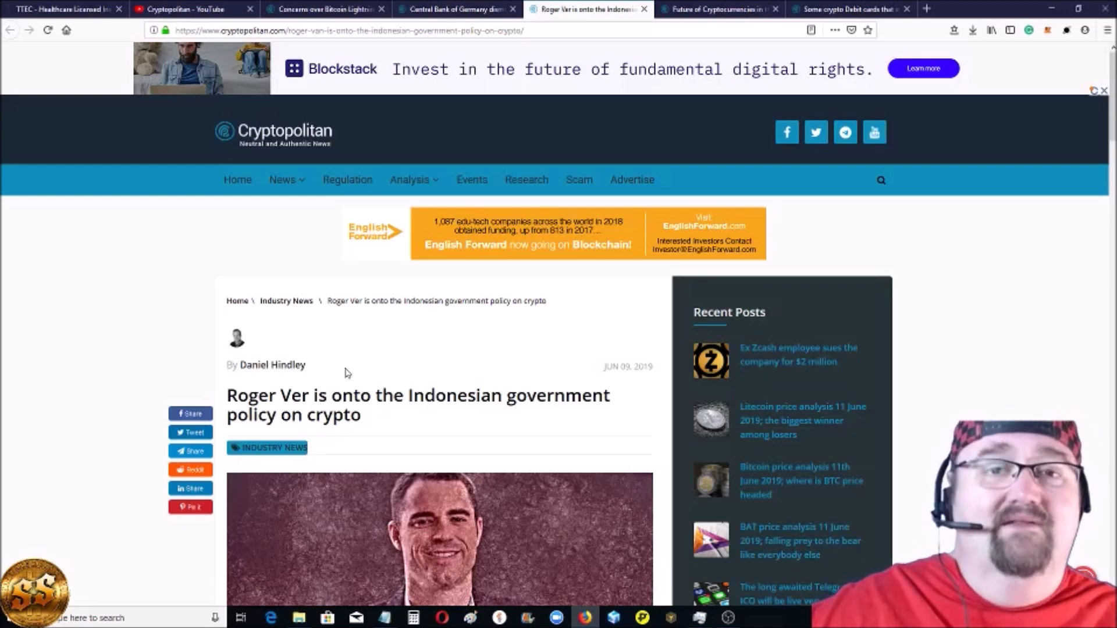
scroll(down, 3)
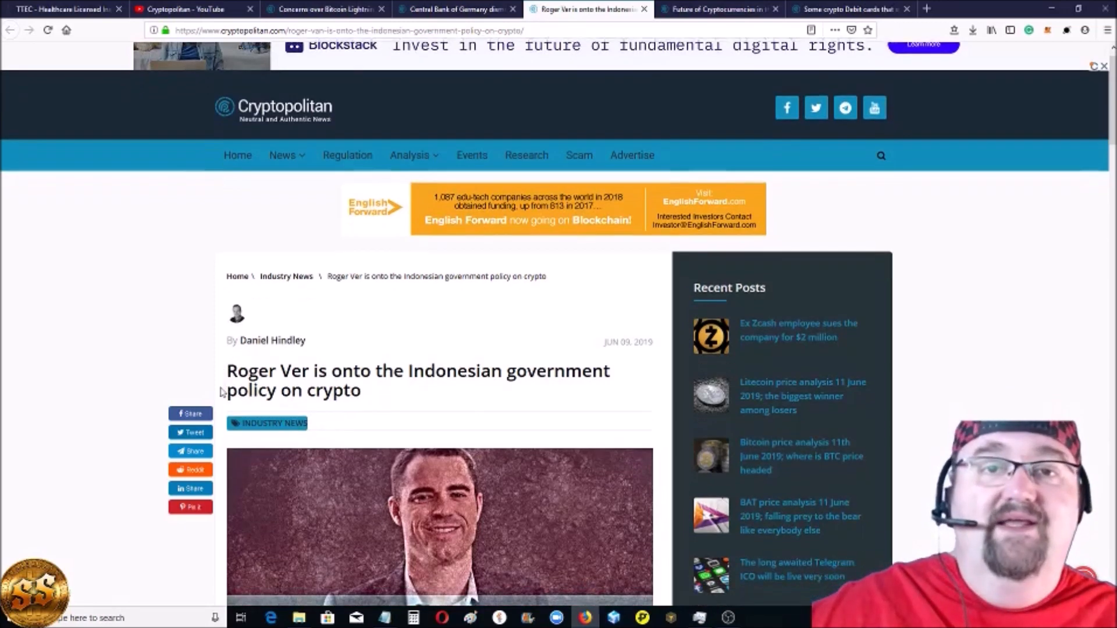
scroll(down, 3)
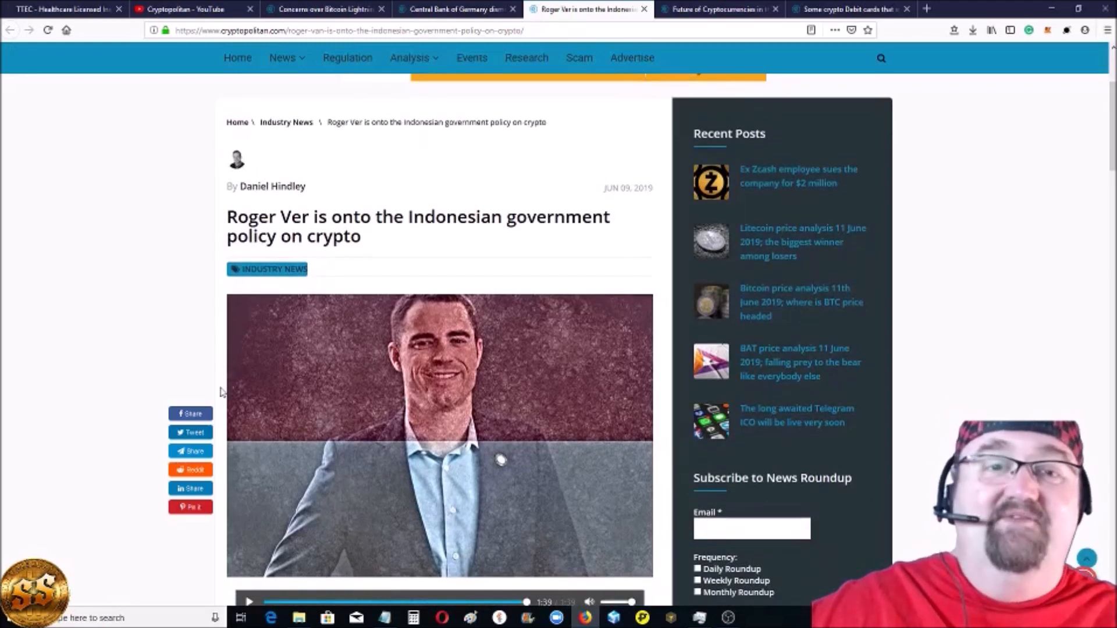
scroll(down, 3)
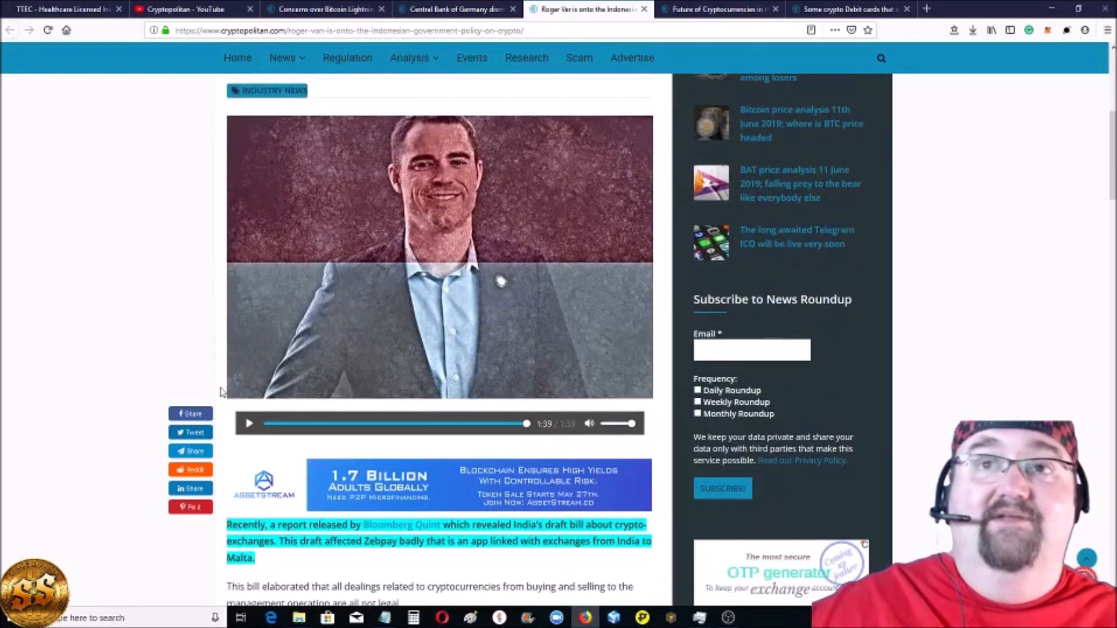
scroll(down, 3)
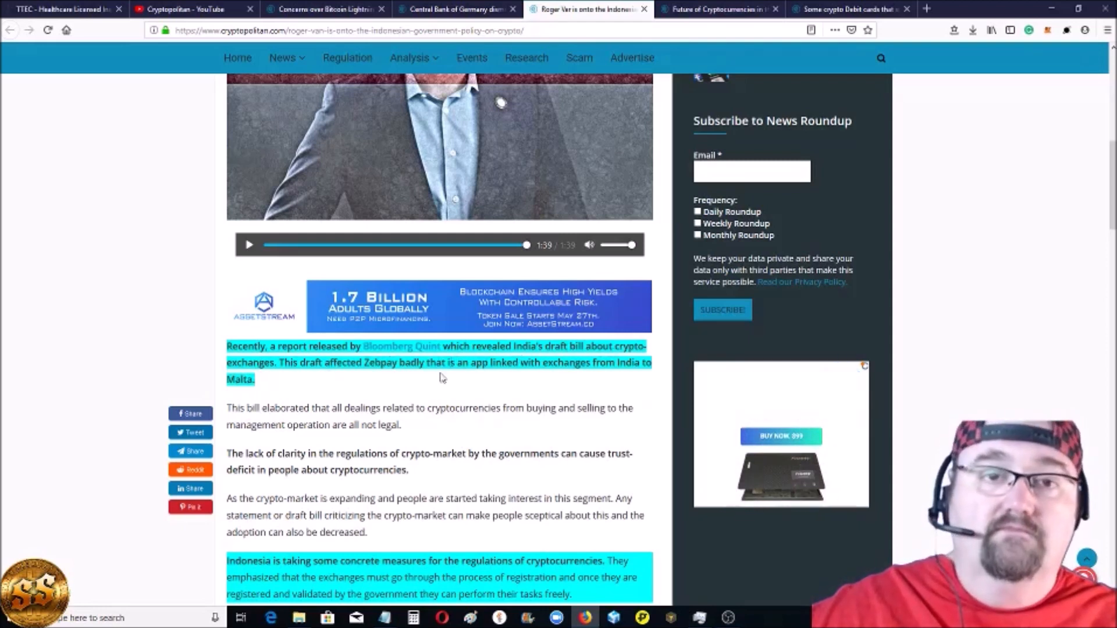
scroll(down, 3)
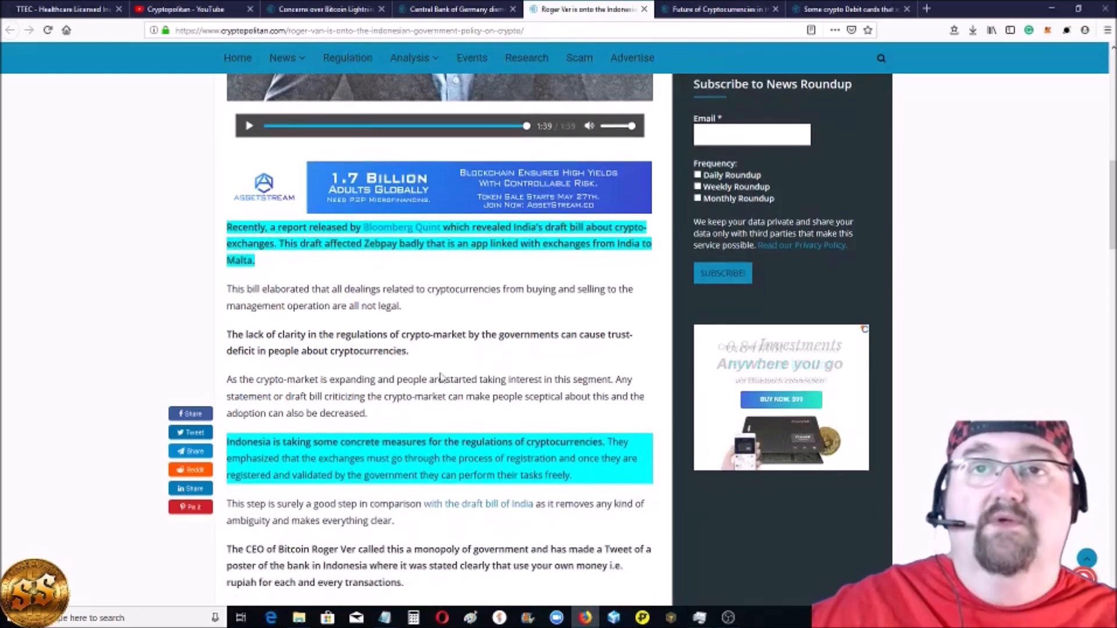
mouse_move(305, 261)
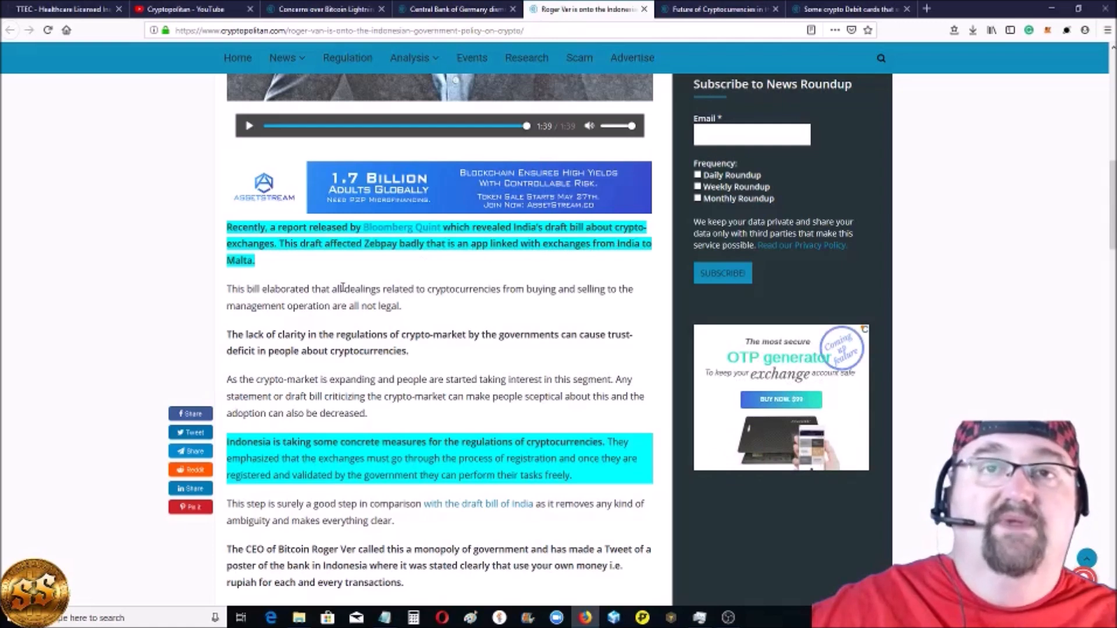
scroll(down, 3)
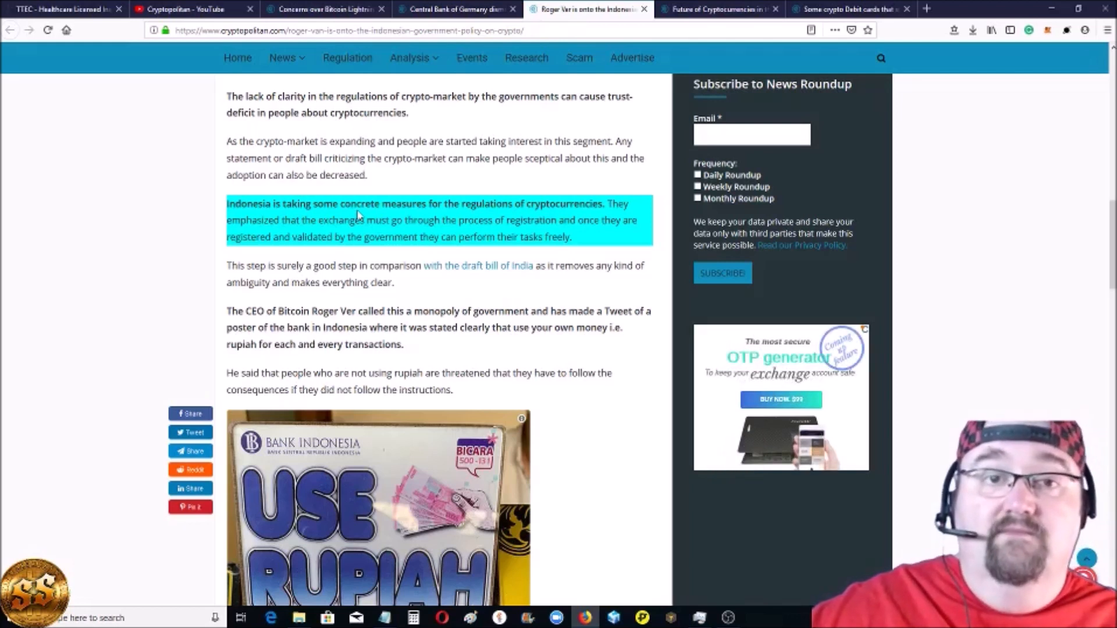
mouse_move(458, 217)
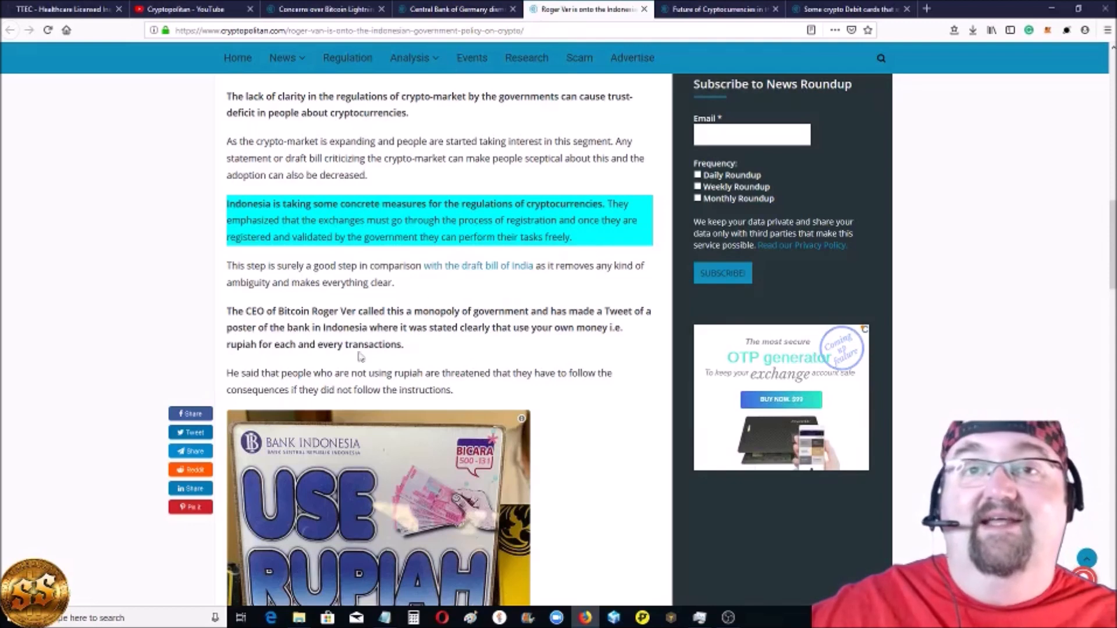
scroll(down, 3)
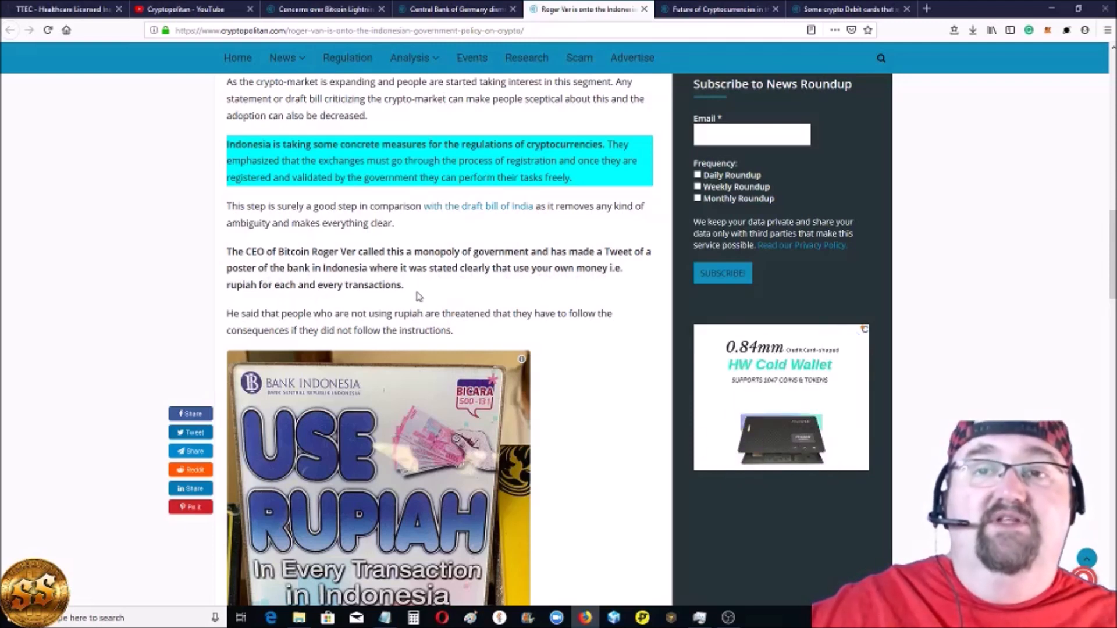
scroll(down, 3)
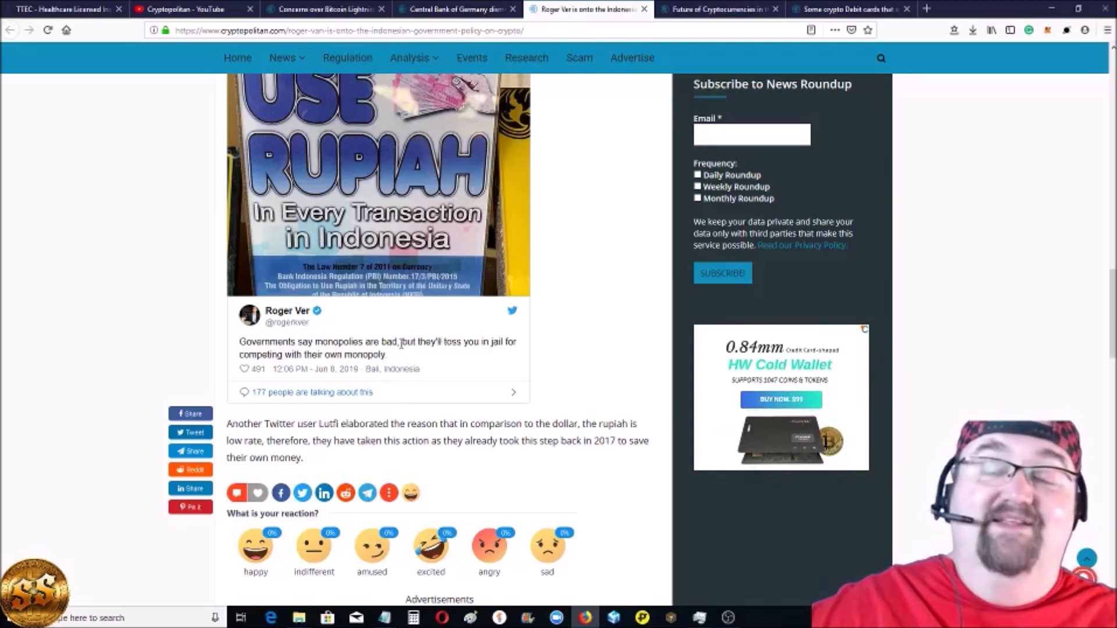
scroll(up, 3)
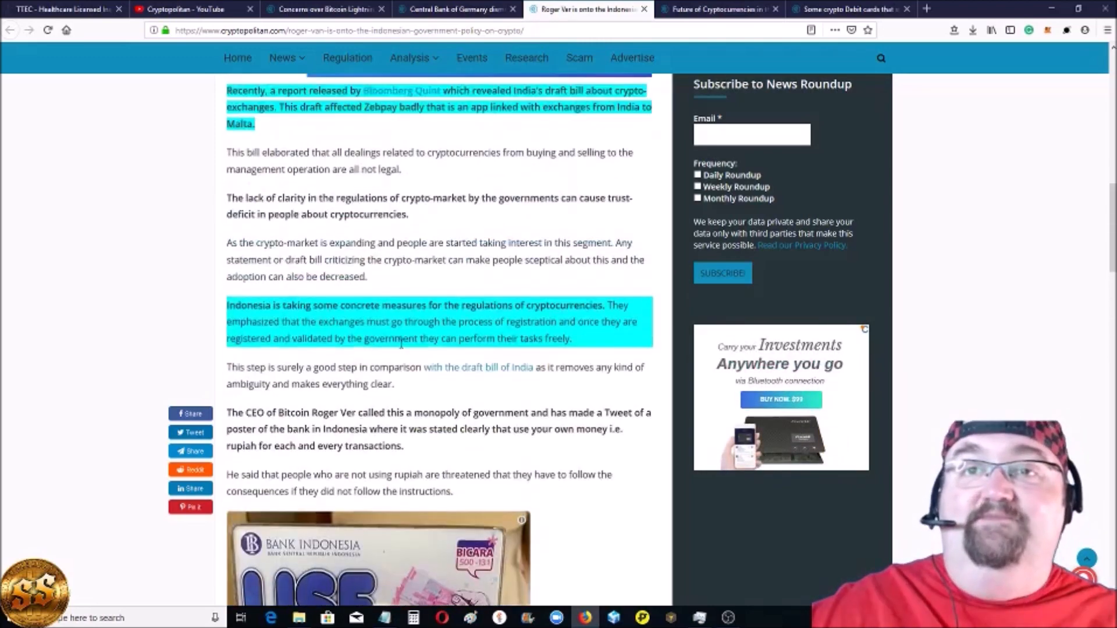
scroll(up, 3)
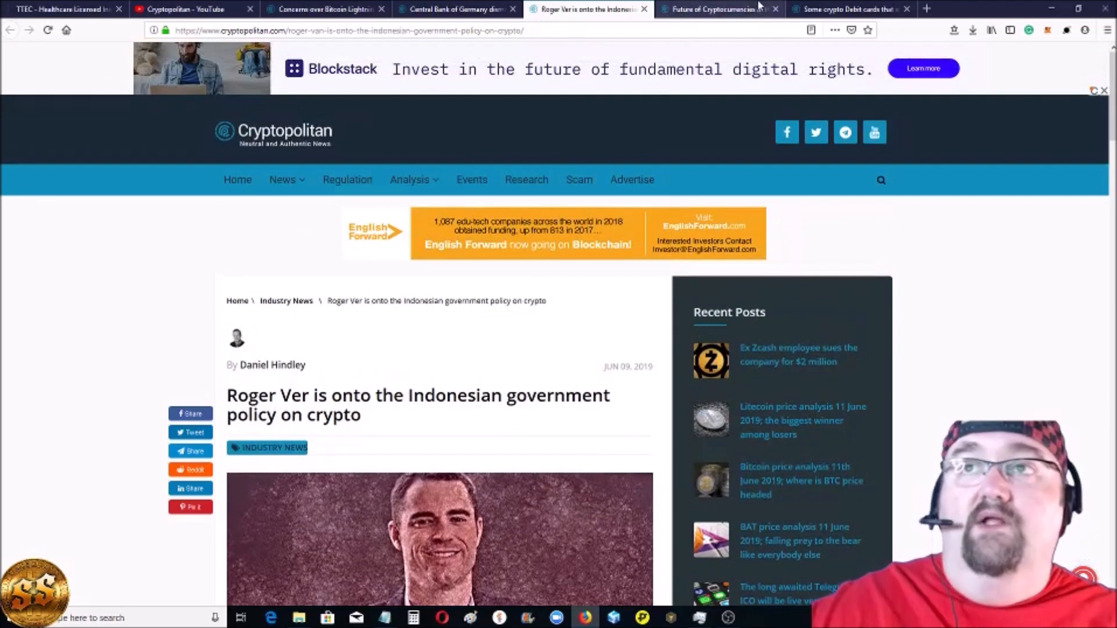
- Bring up the St. Petersburg forum article and read its opening passage on Rosneft's crypto view
click(718, 9)
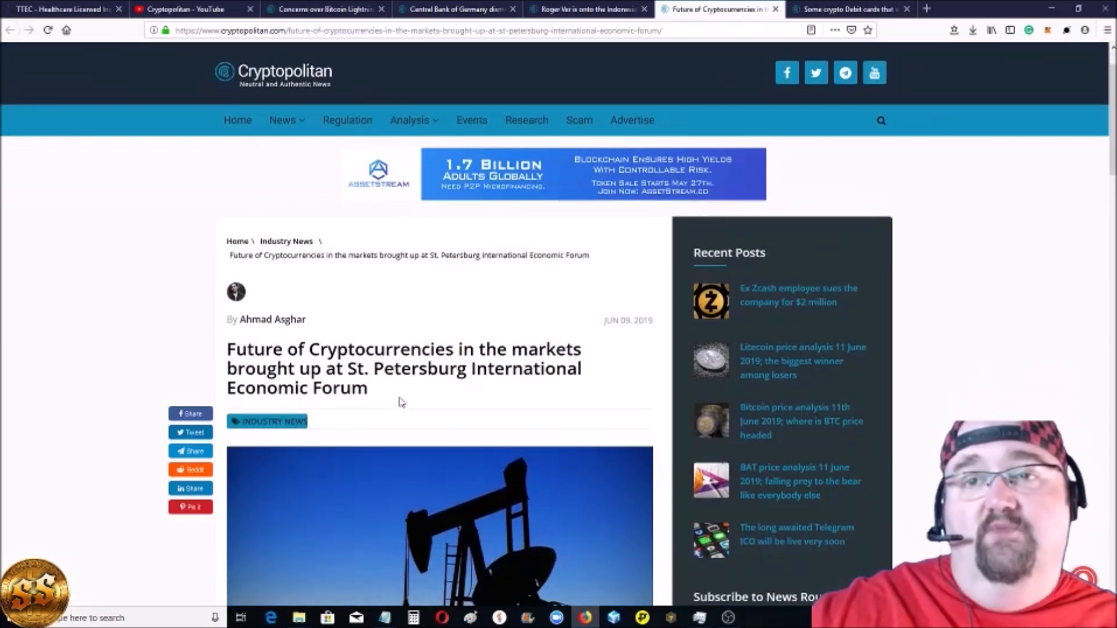
scroll(down, 3)
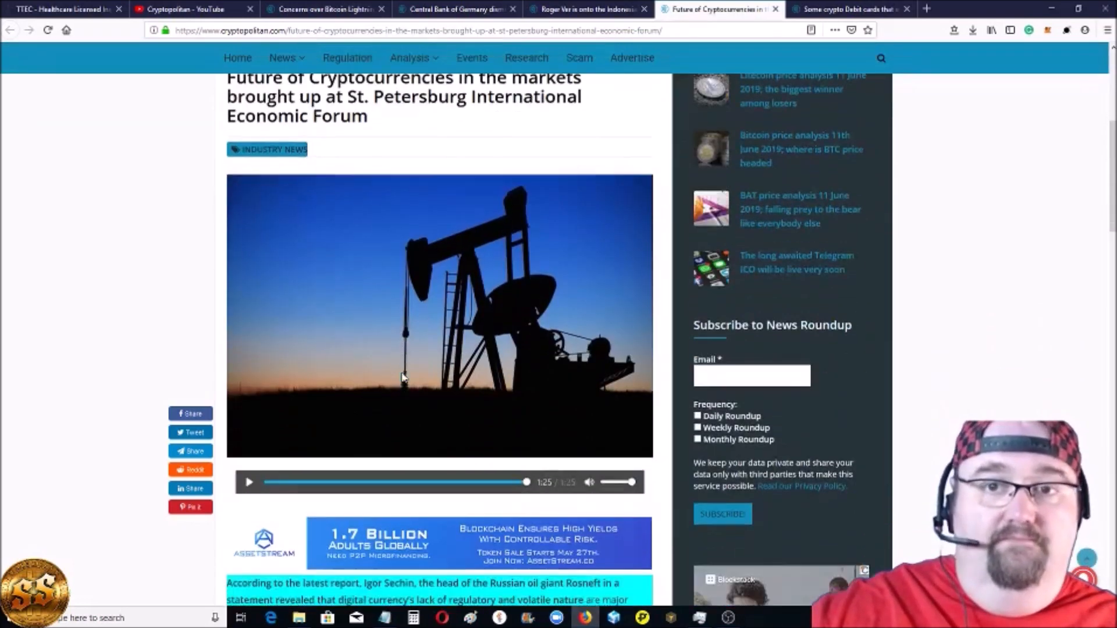
scroll(down, 3)
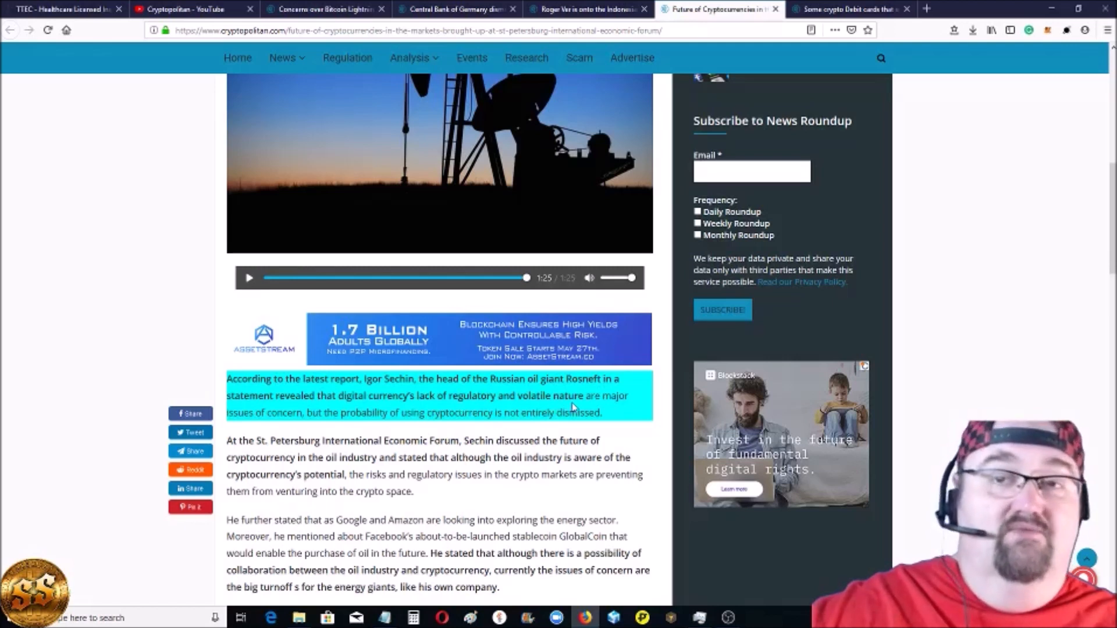
mouse_move(570, 406)
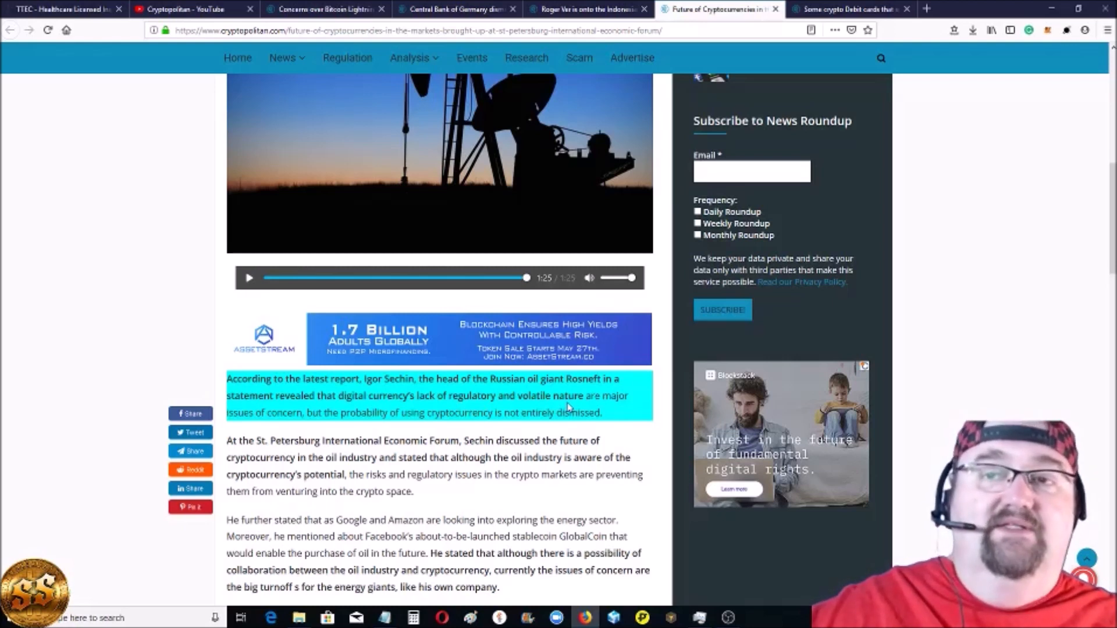
mouse_move(410, 414)
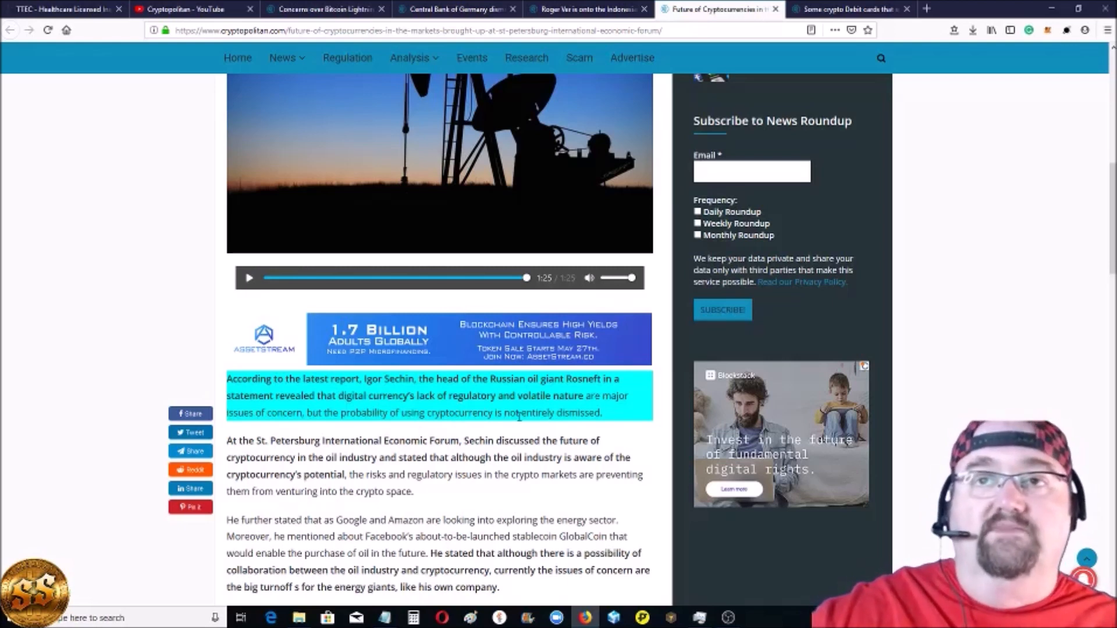
scroll(down, 3)
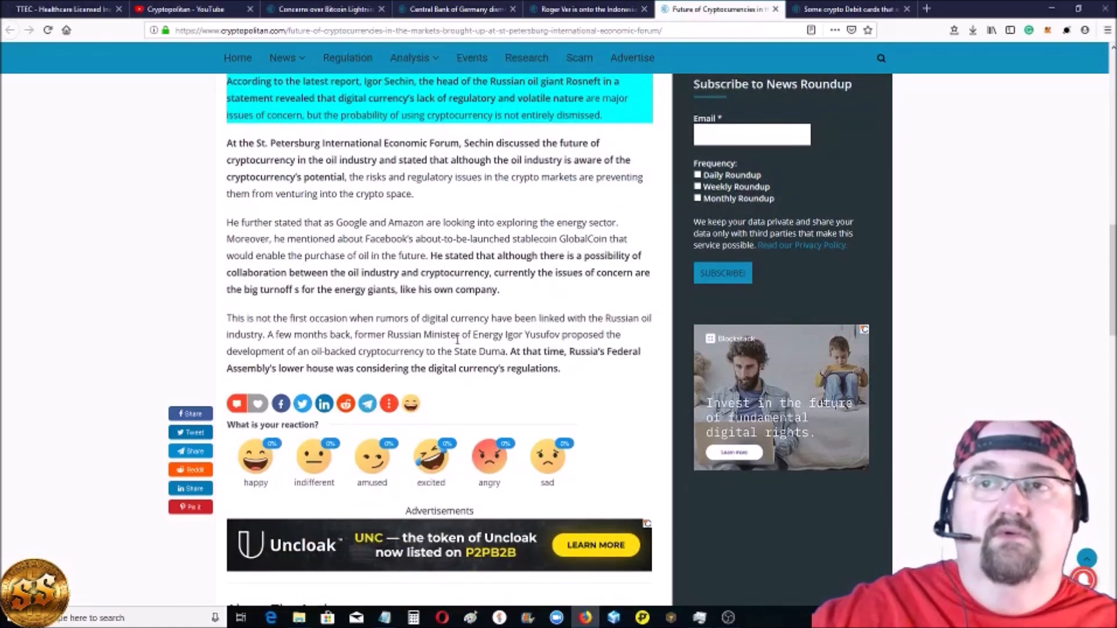
scroll(up, 3)
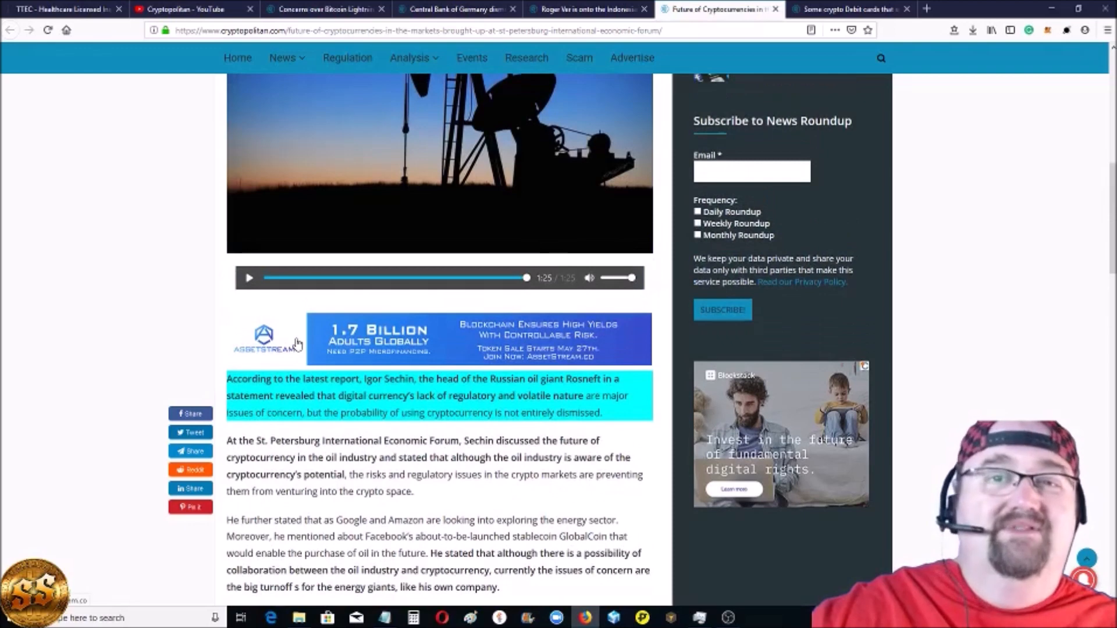
mouse_move(359, 475)
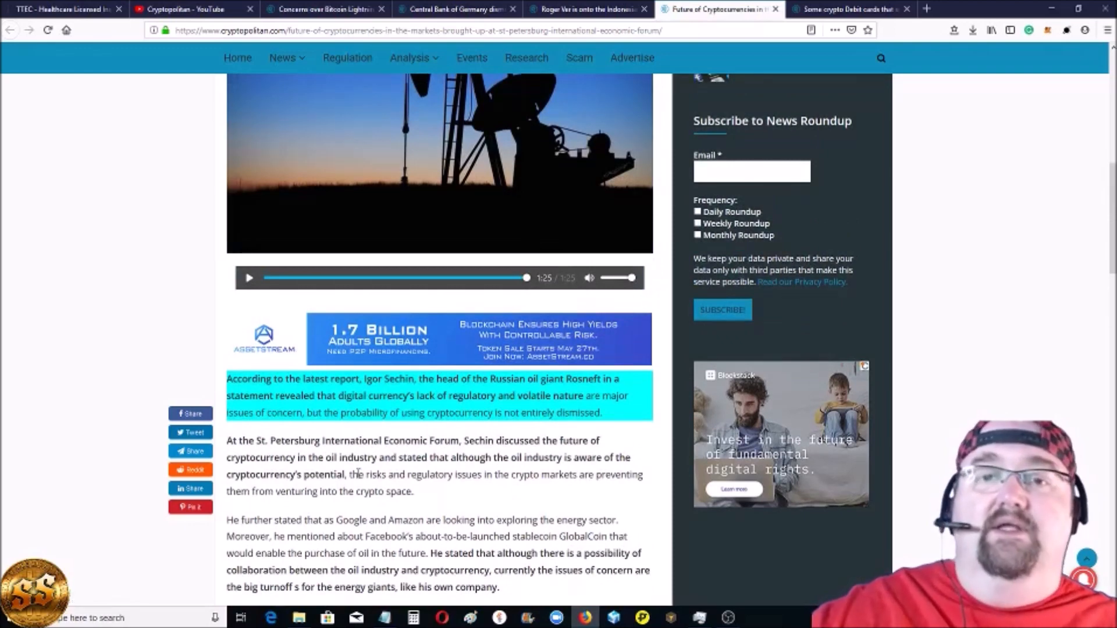
scroll(up, 3)
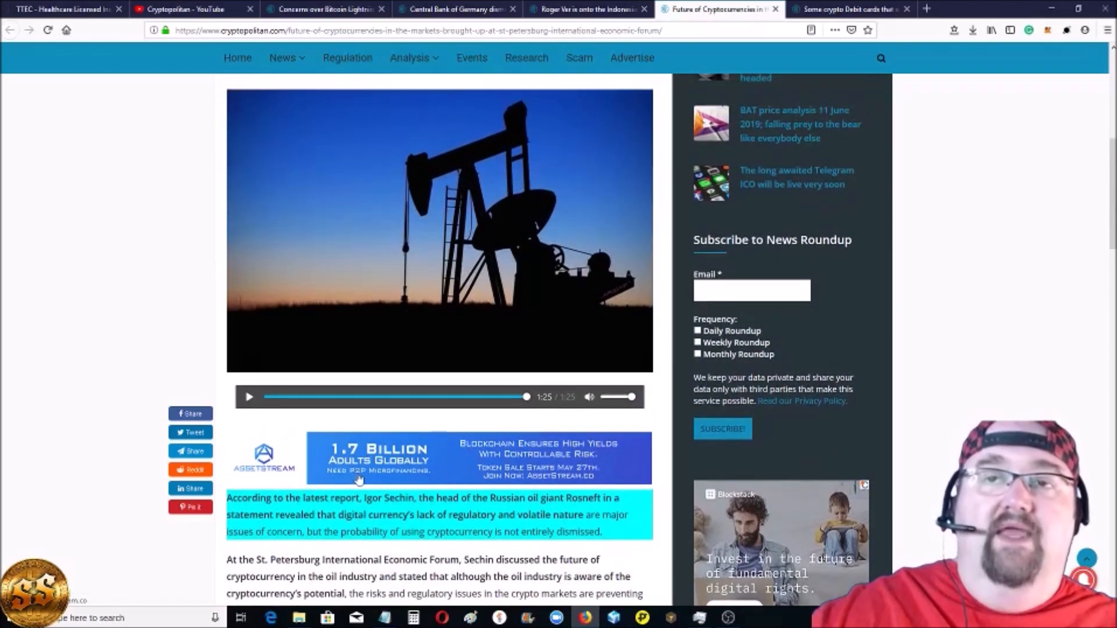
- Read on through the highlighted Sechin paragraphs, then return to the article's headline
scroll(down, 3)
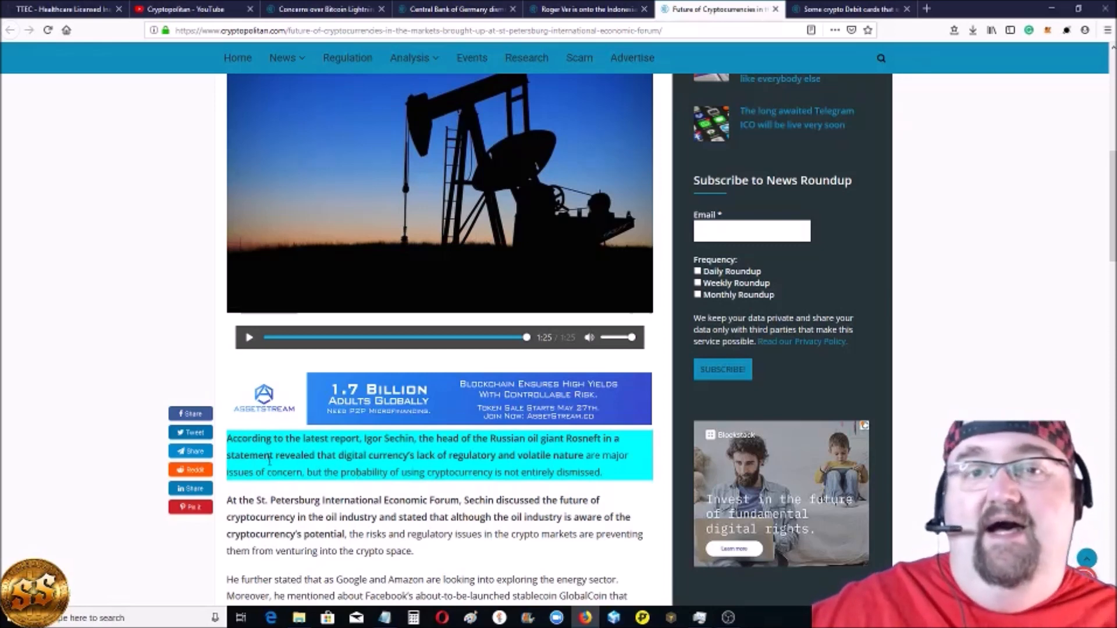
scroll(down, 3)
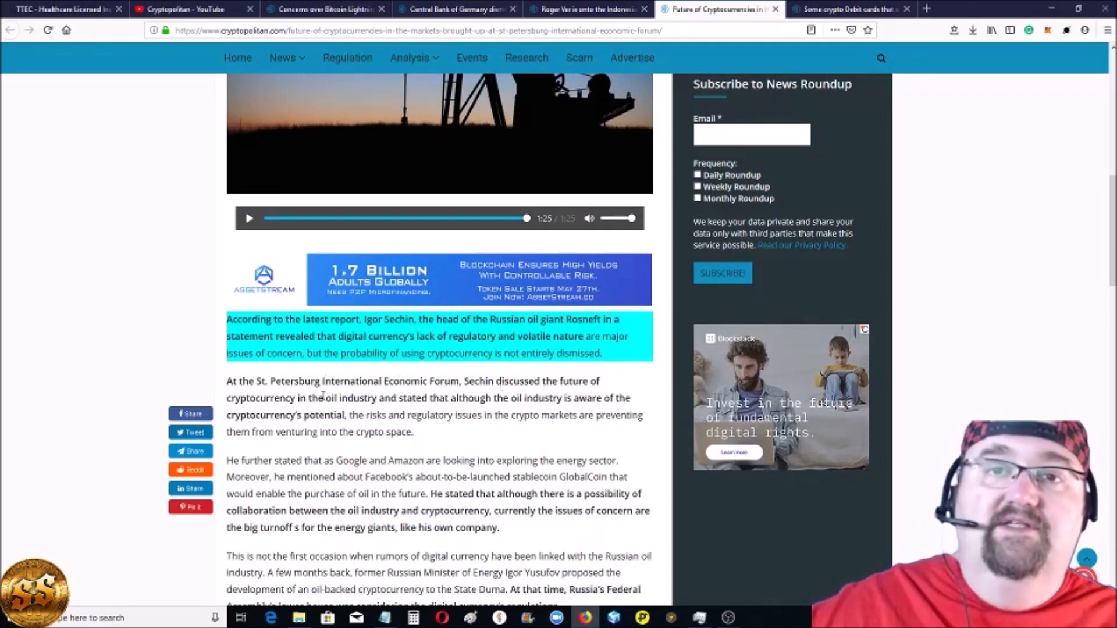
mouse_move(378, 406)
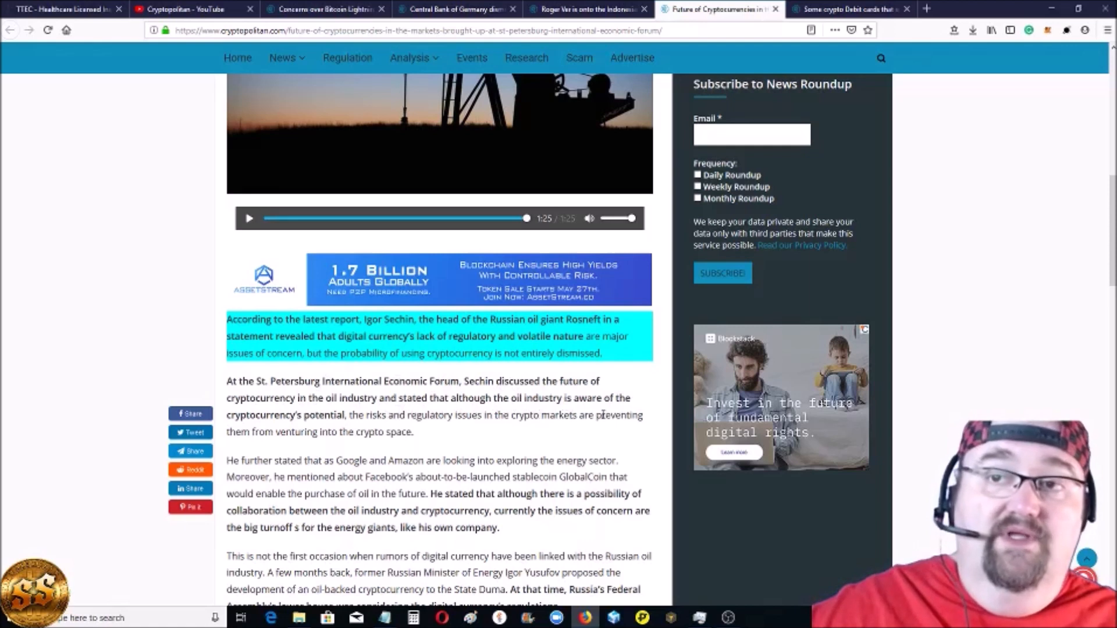
mouse_move(349, 426)
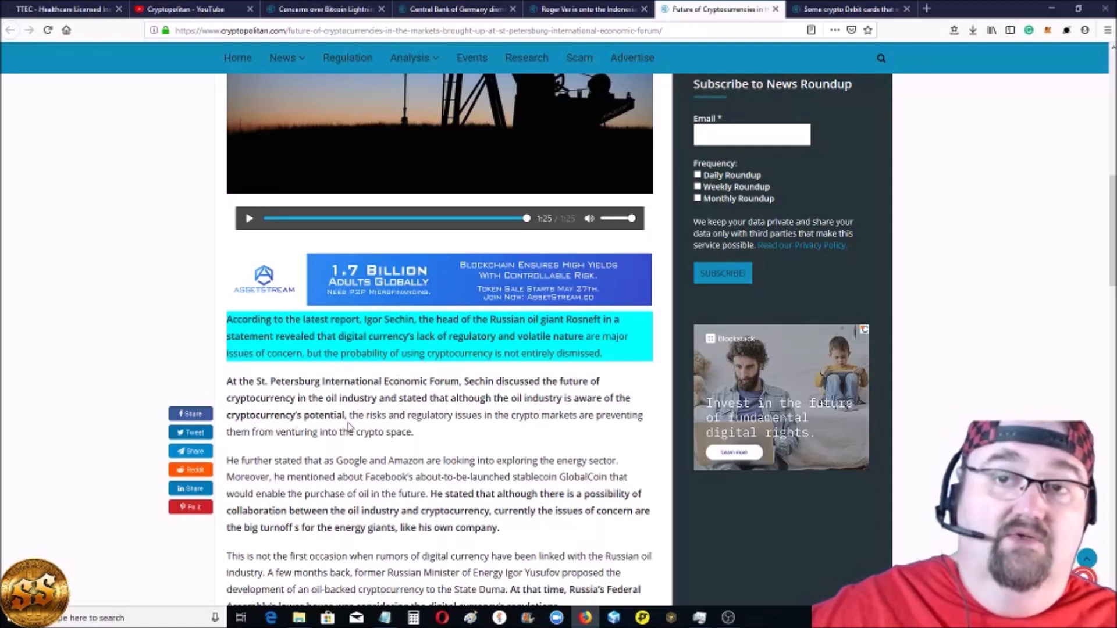
mouse_move(517, 425)
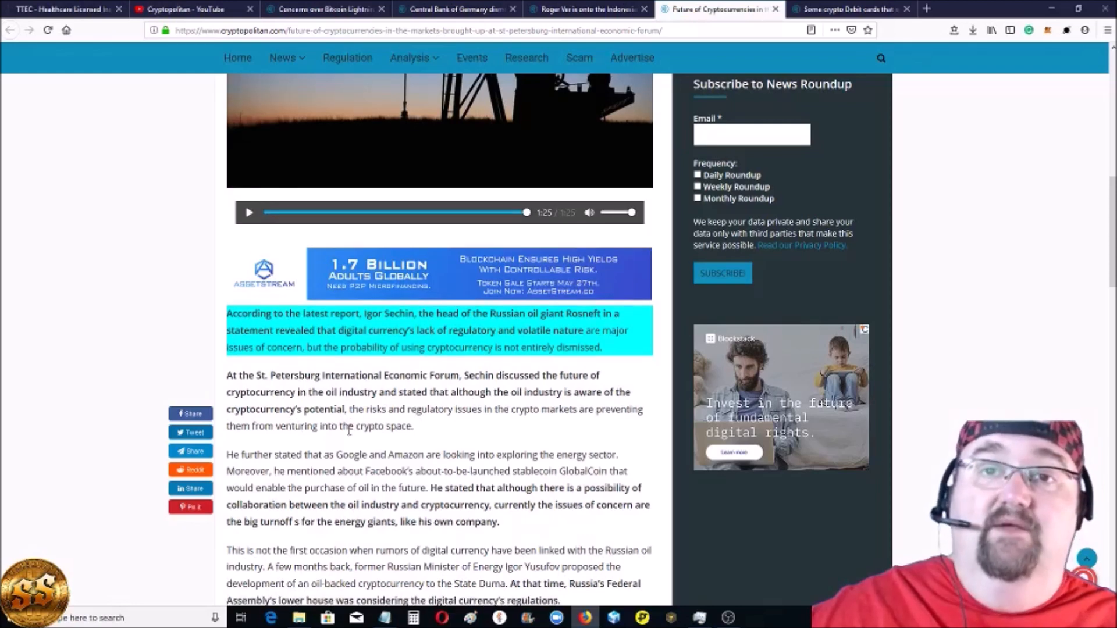
scroll(down, 3)
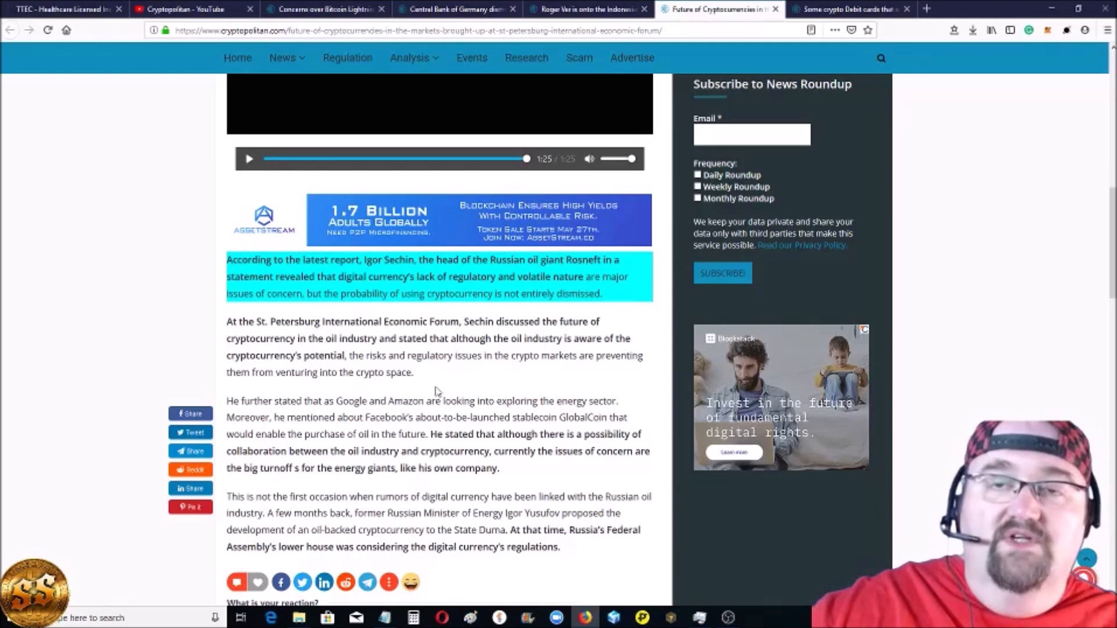
scroll(up, 3)
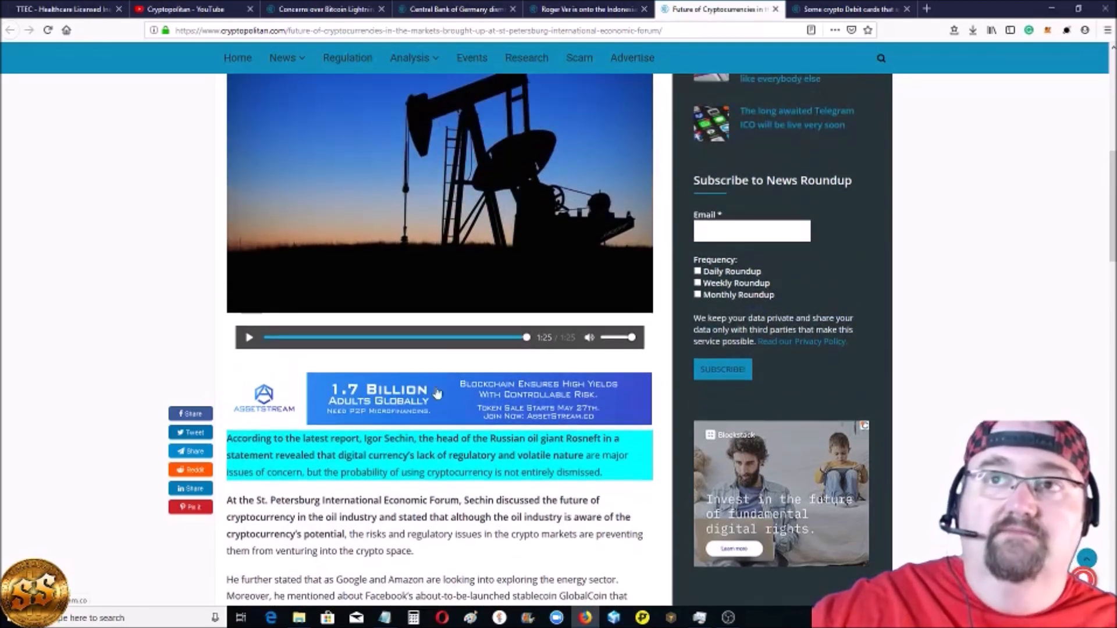
scroll(down, 3)
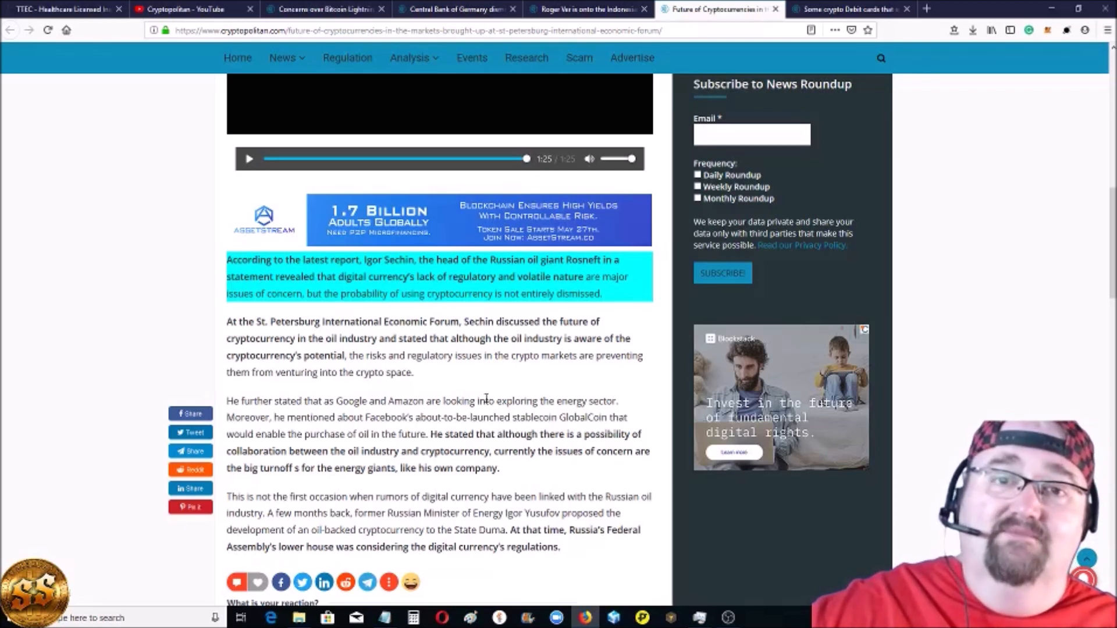
mouse_move(419, 432)
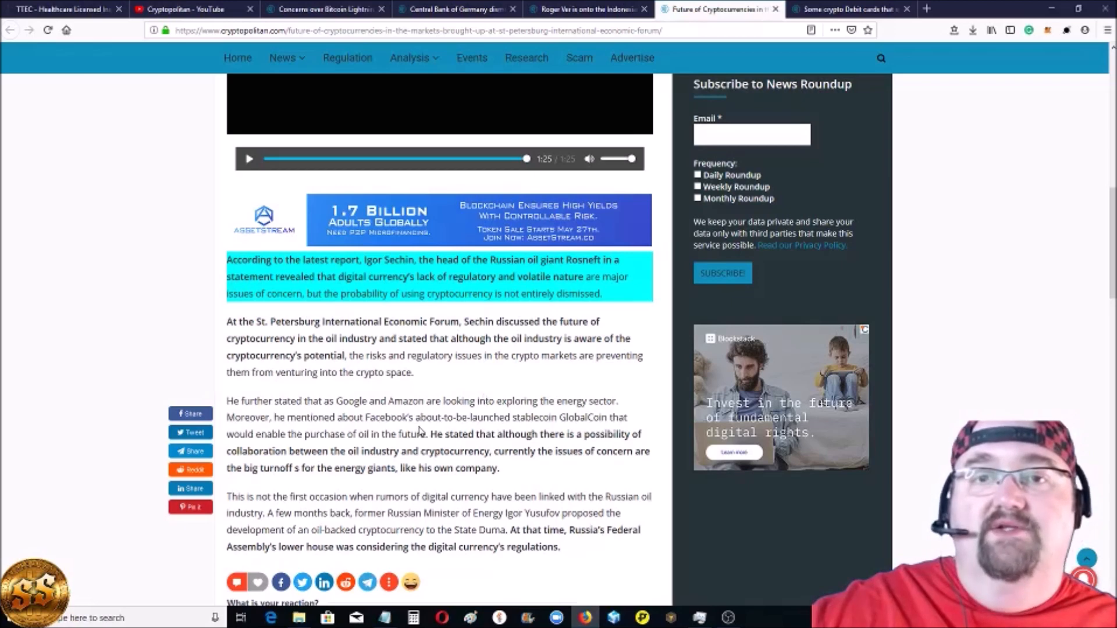
scroll(down, 3)
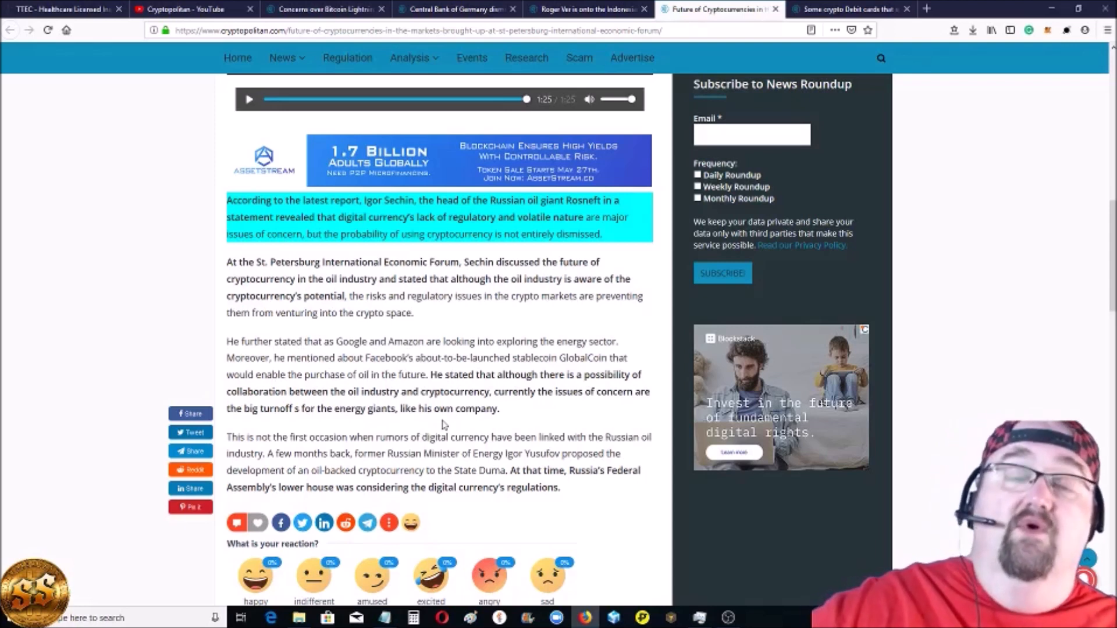
mouse_move(476, 421)
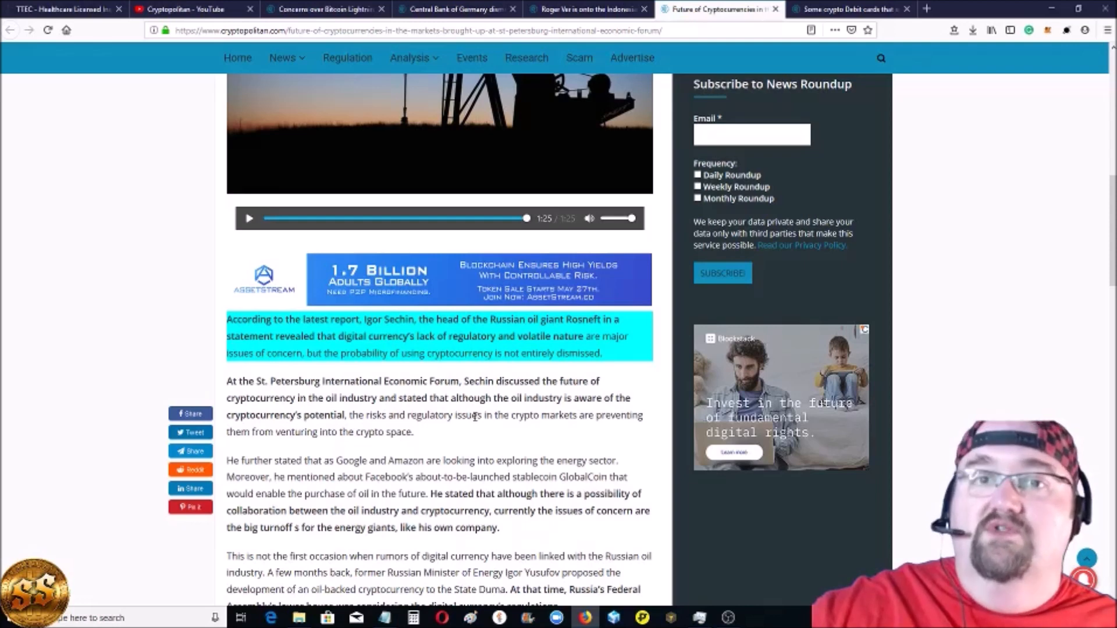
scroll(up, 3)
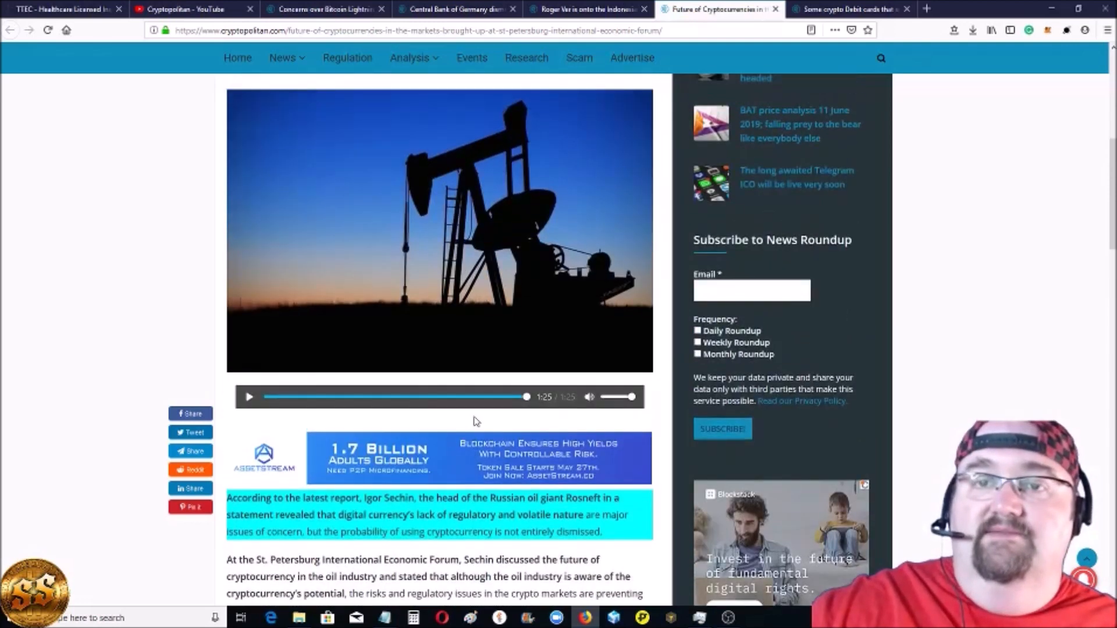
scroll(up, 3)
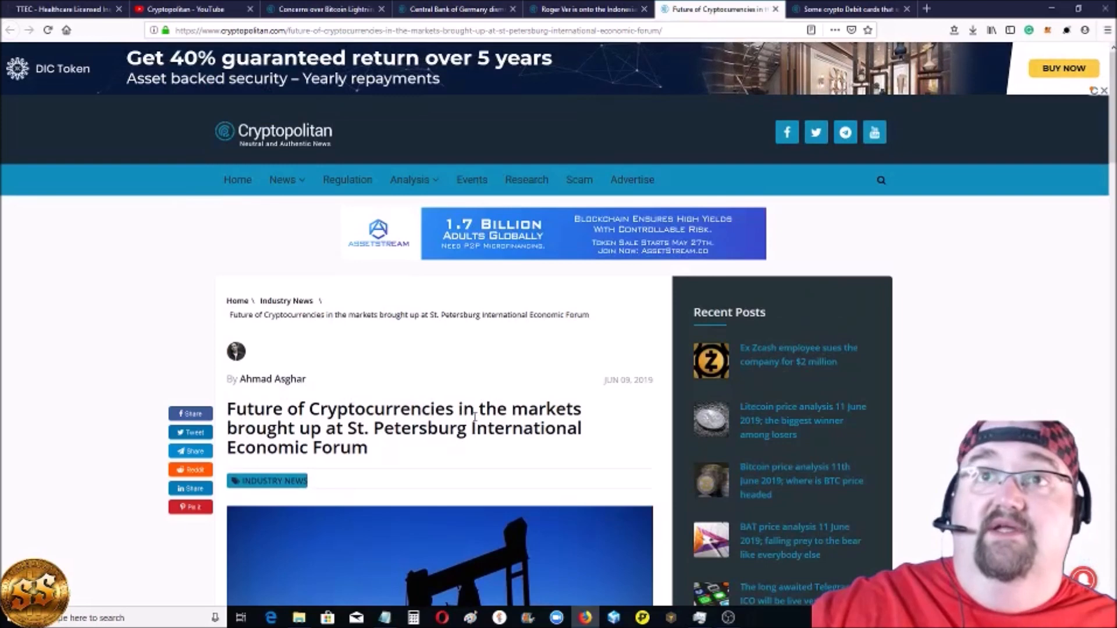
- Switch to the 'Some crypto Debit cards…' article and view its opening paragraphs
click(848, 9)
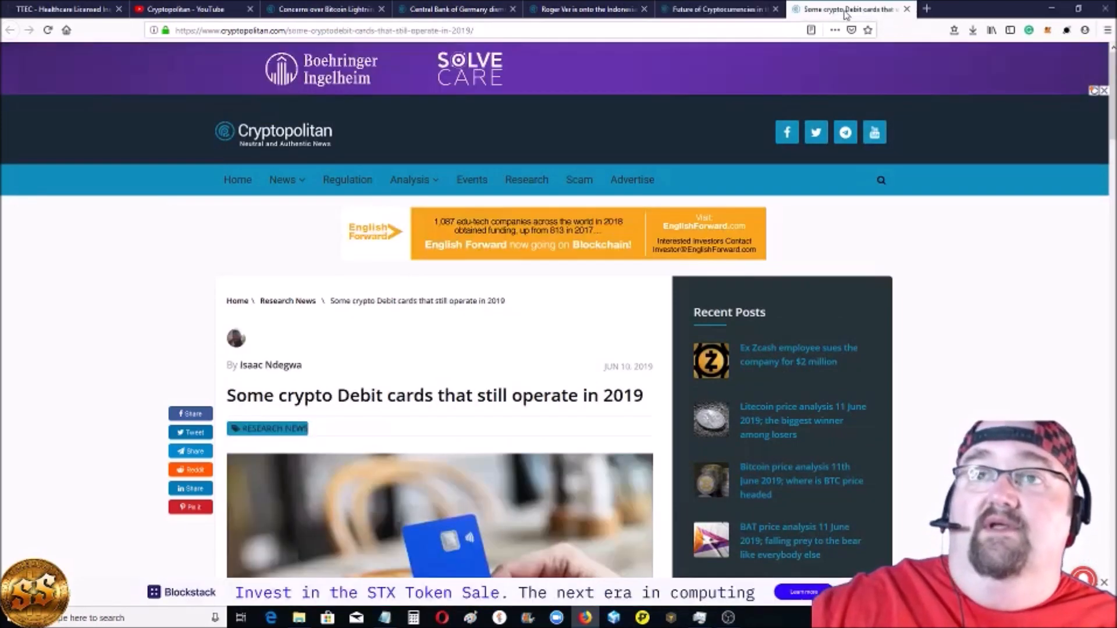
scroll(down, 3)
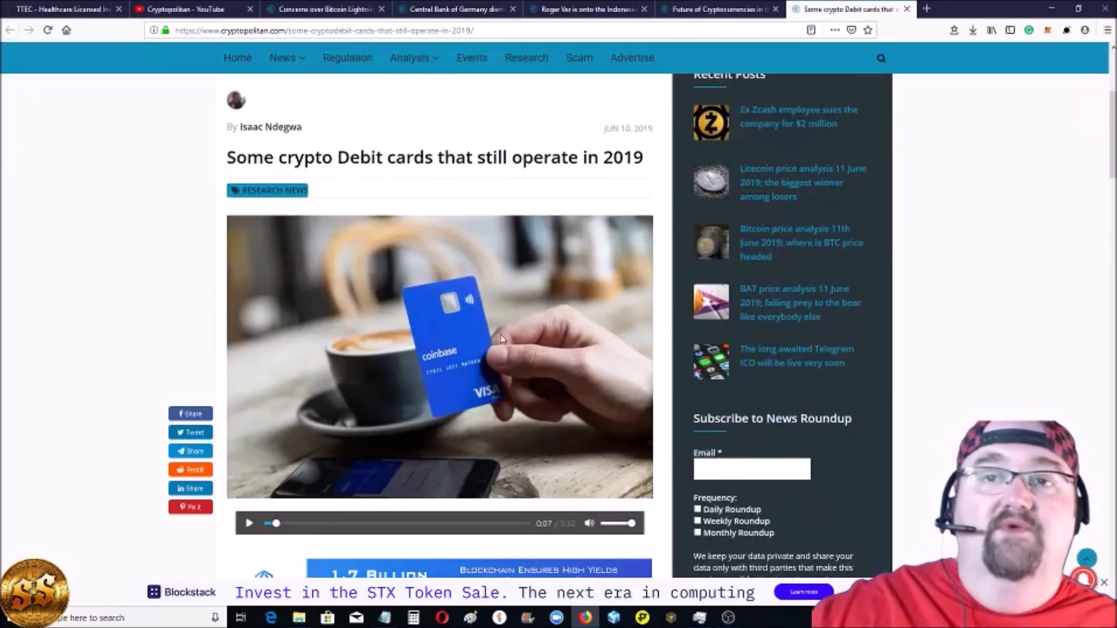
mouse_move(125, 239)
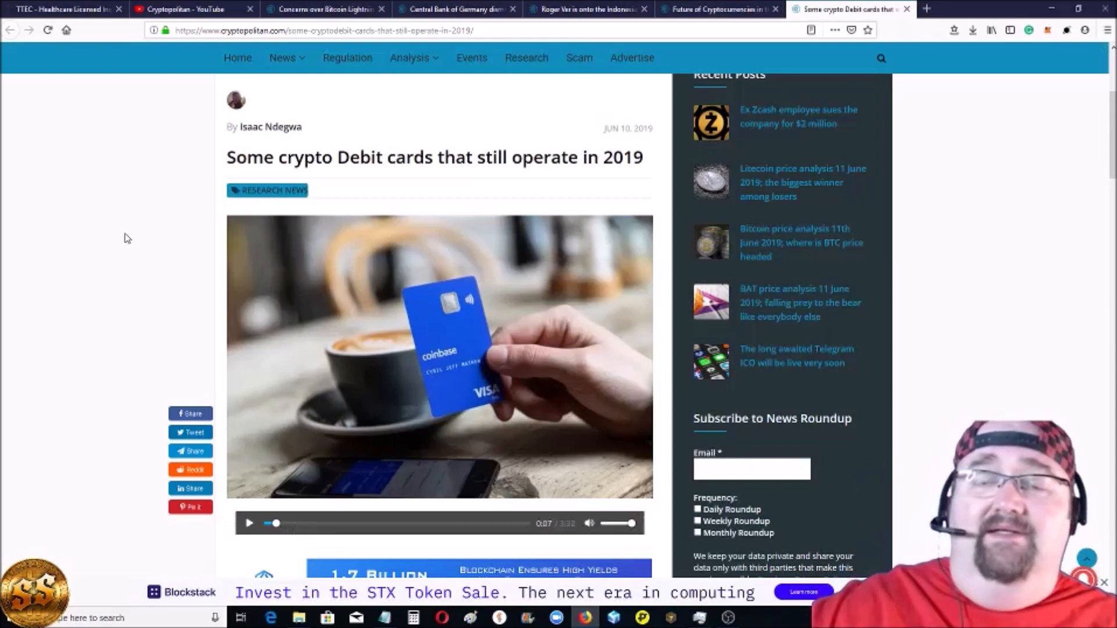
mouse_move(196, 276)
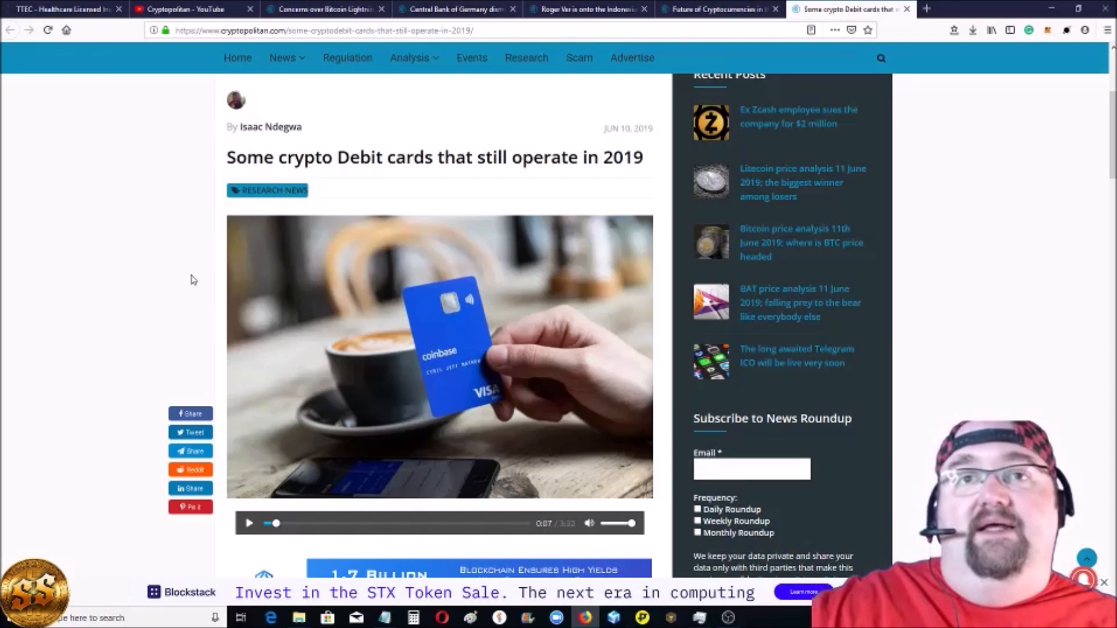
scroll(down, 3)
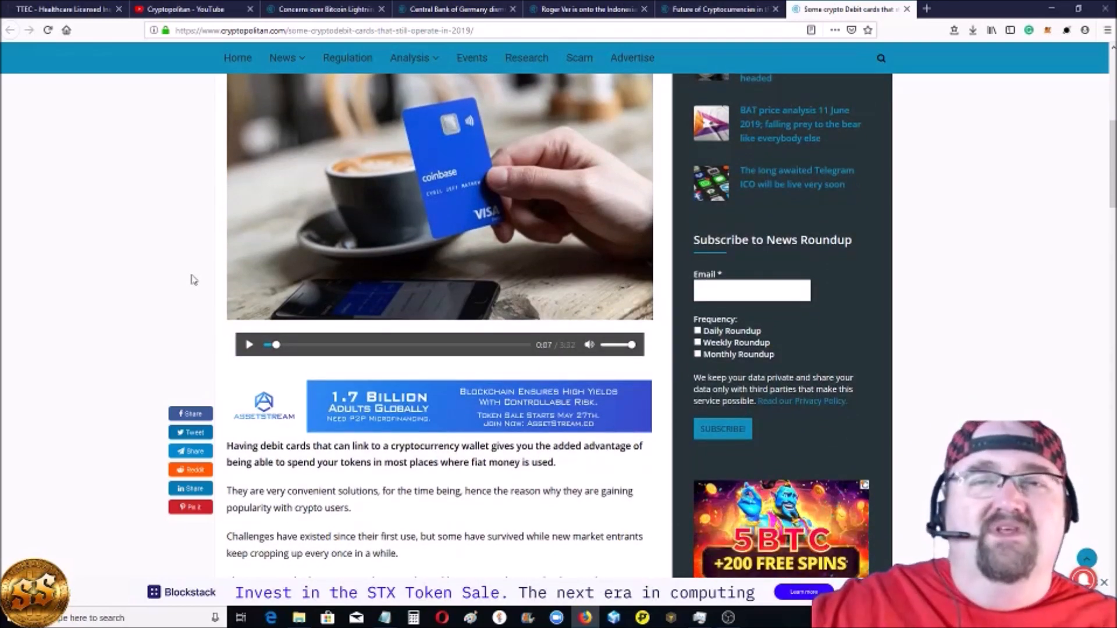
scroll(down, 3)
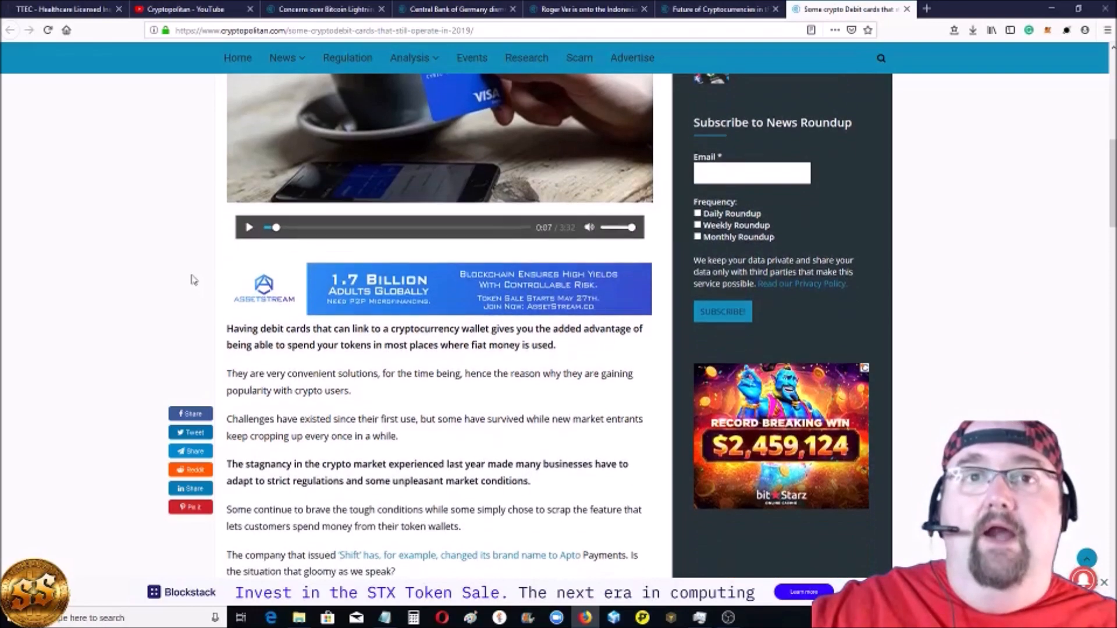
scroll(down, 3)
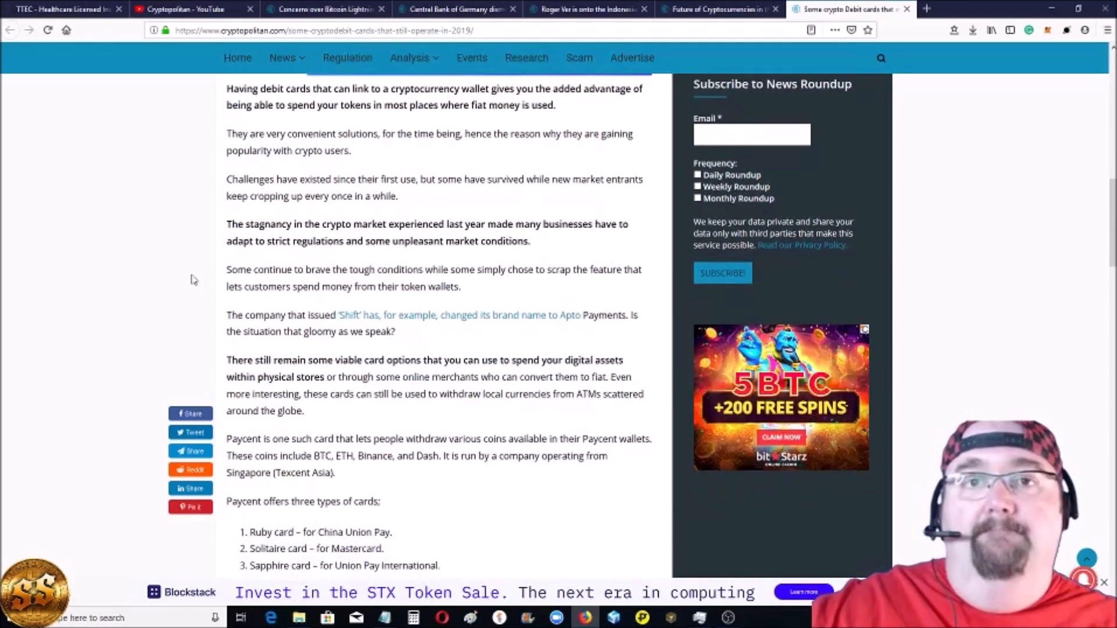
scroll(down, 3)
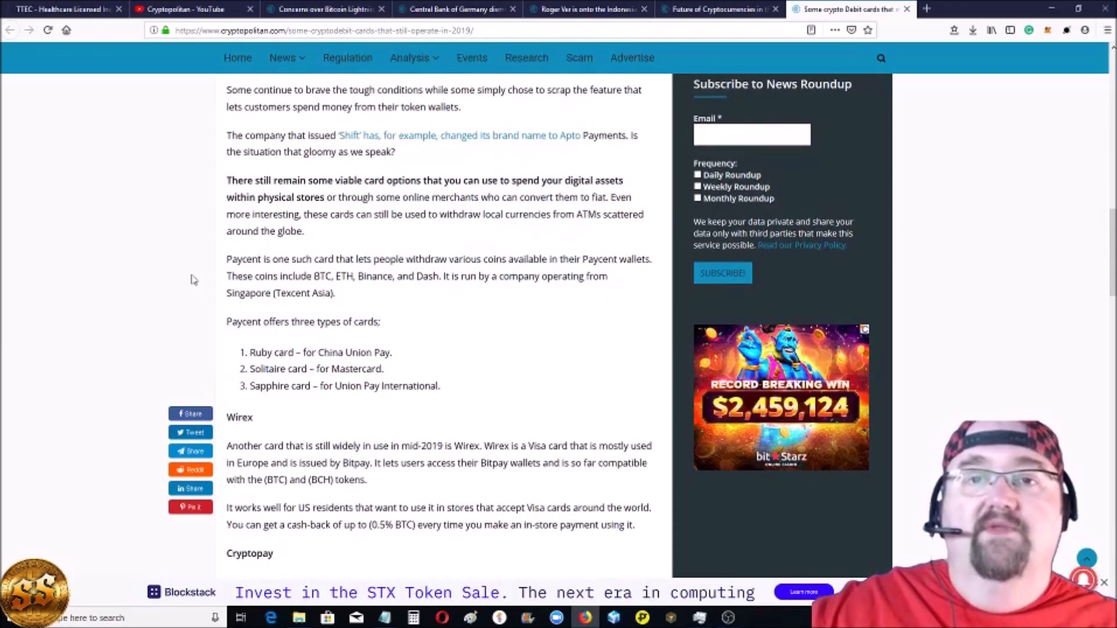
scroll(down, 3)
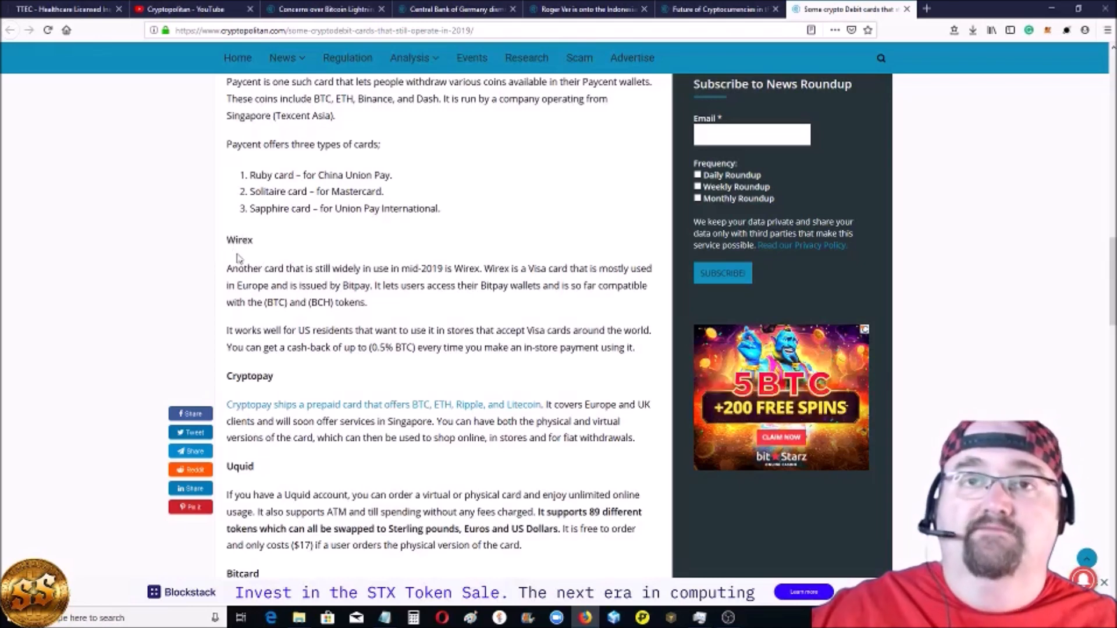
scroll(down, 3)
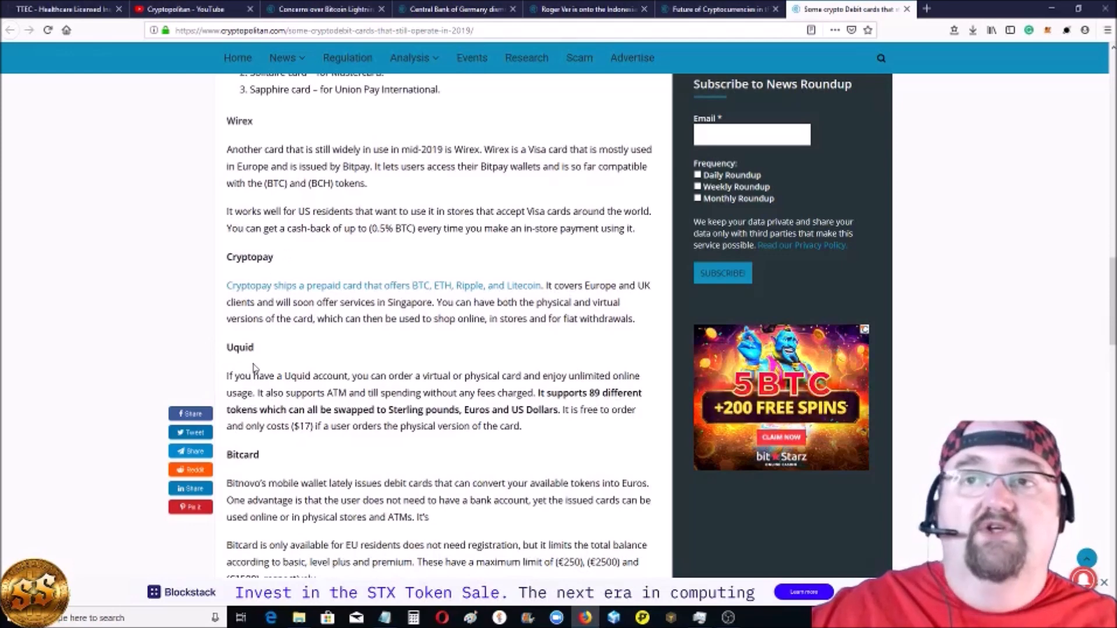
mouse_move(230, 332)
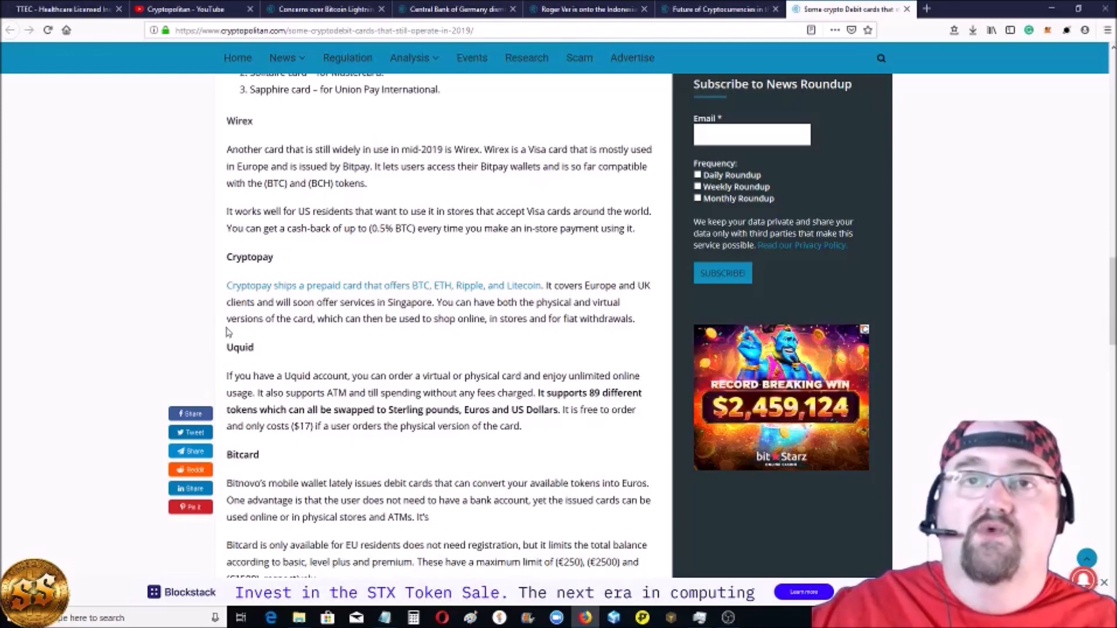
scroll(down, 3)
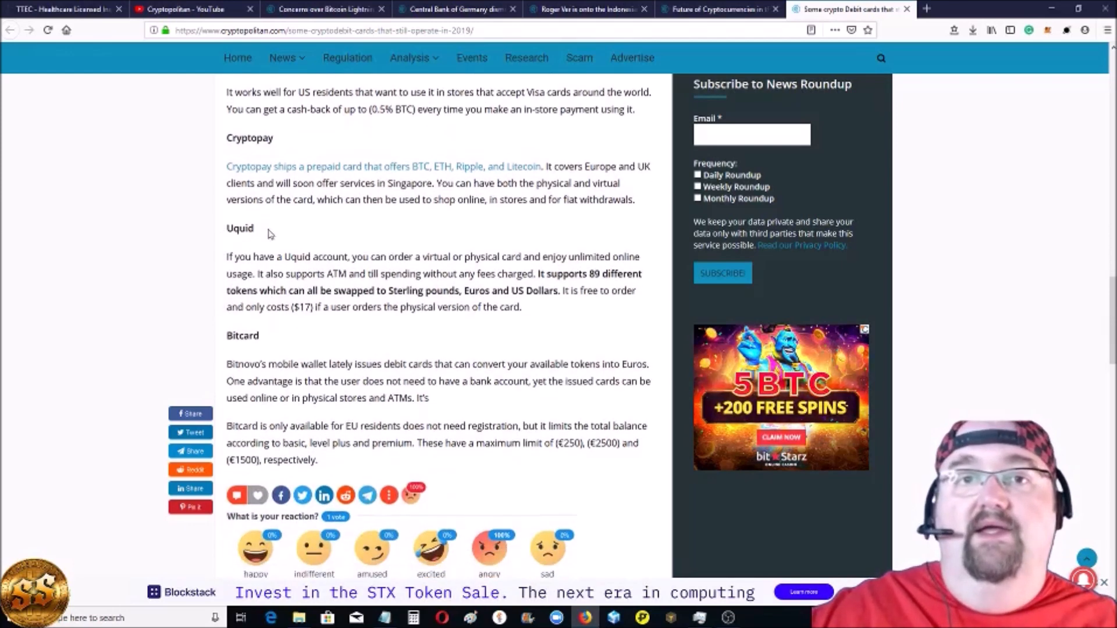
scroll(up, 3)
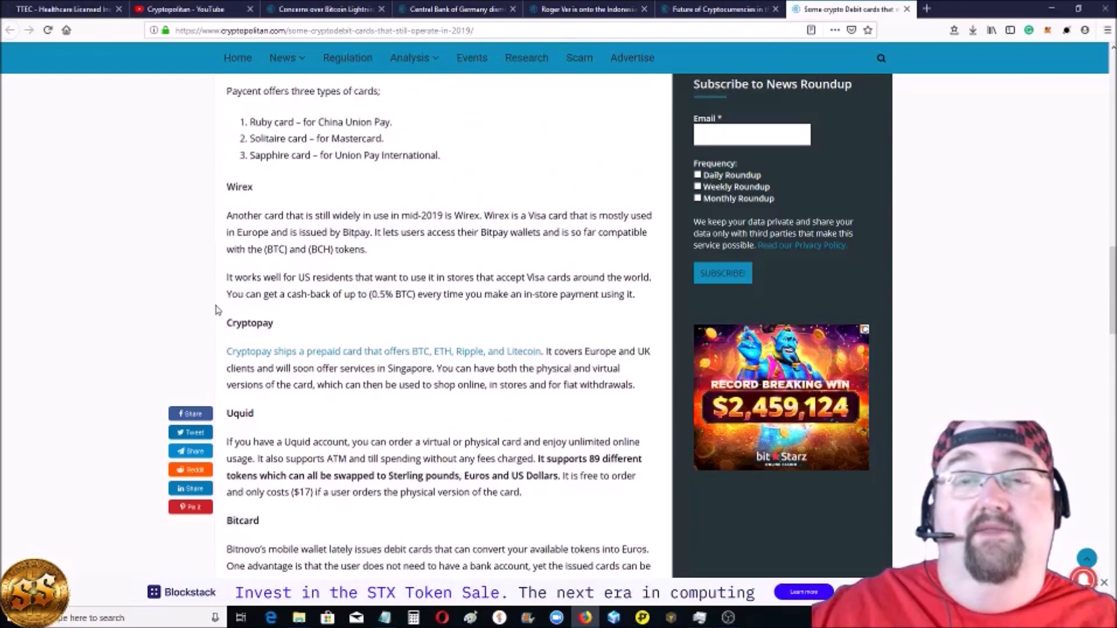
scroll(up, 3)
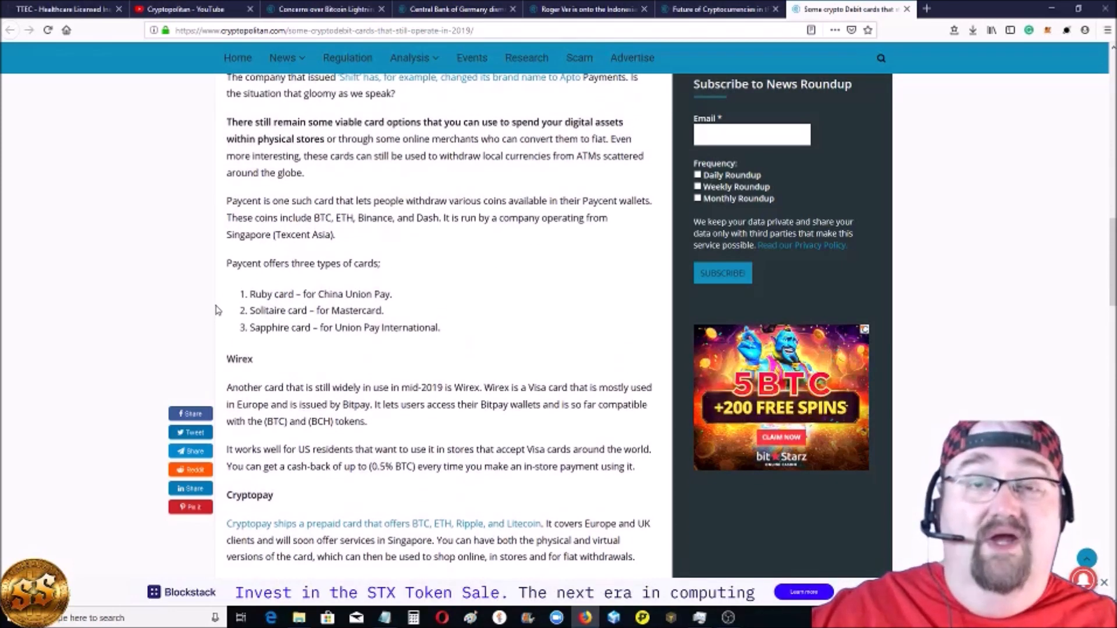
scroll(up, 3)
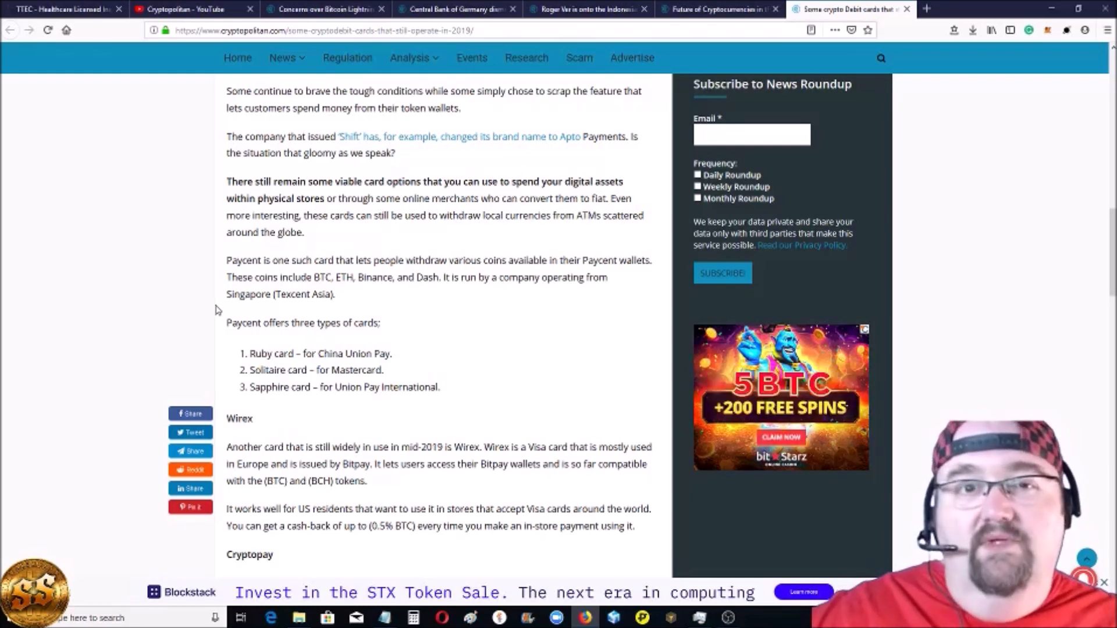
scroll(up, 3)
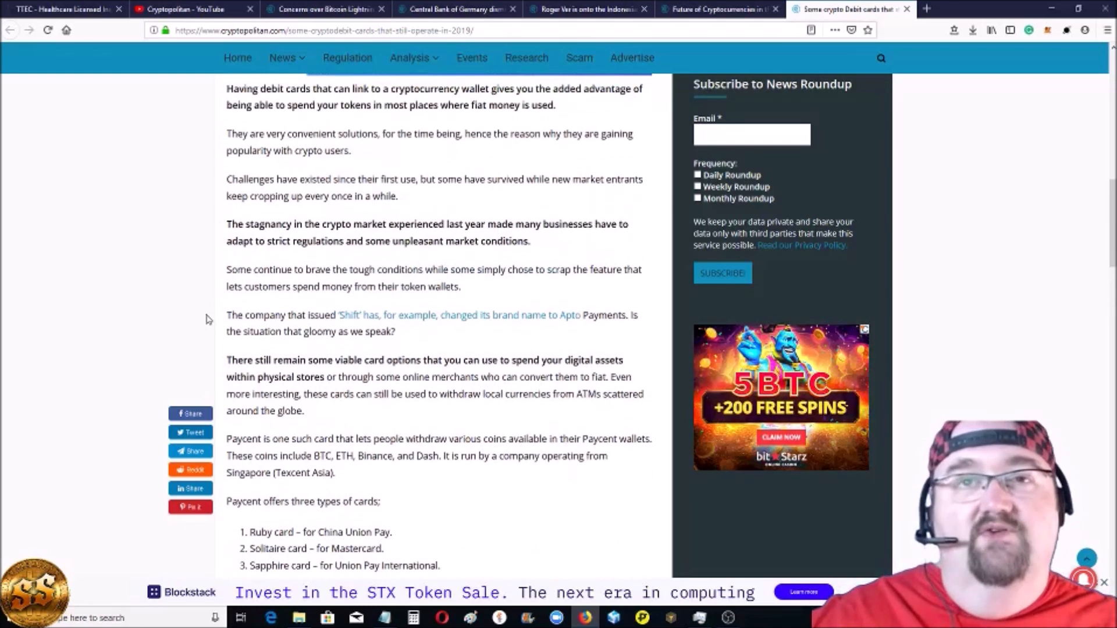
scroll(up, 3)
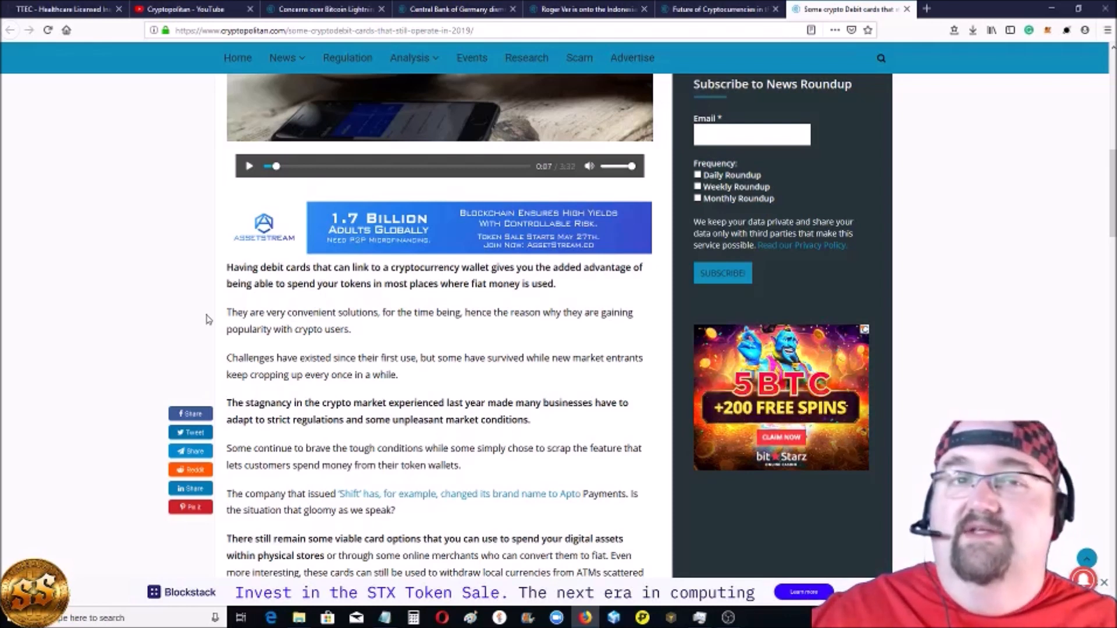
scroll(down, 3)
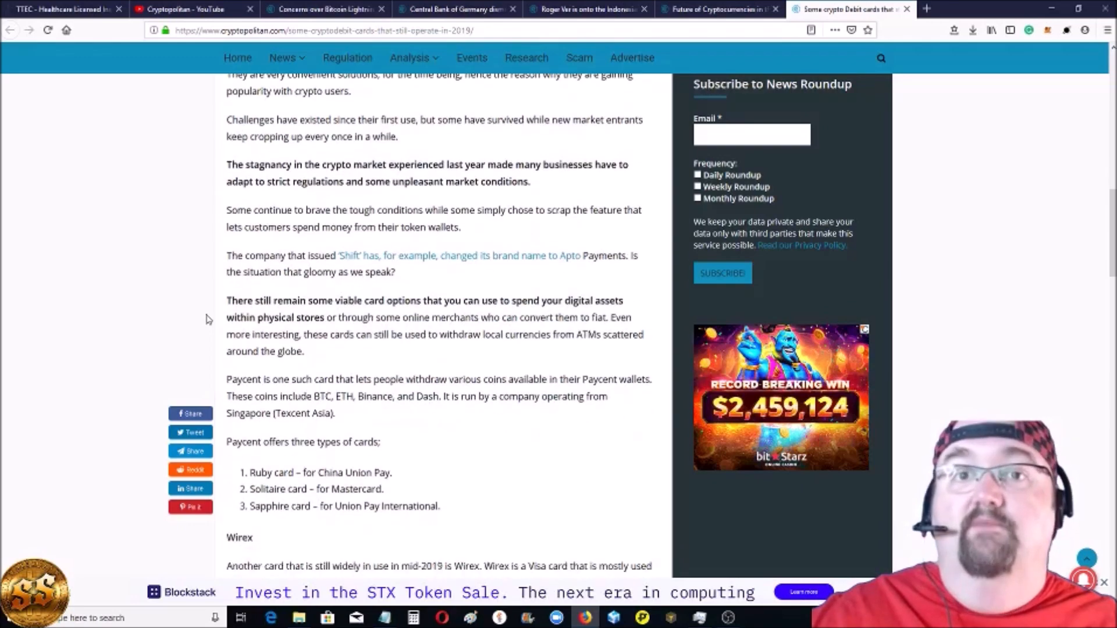
scroll(down, 3)
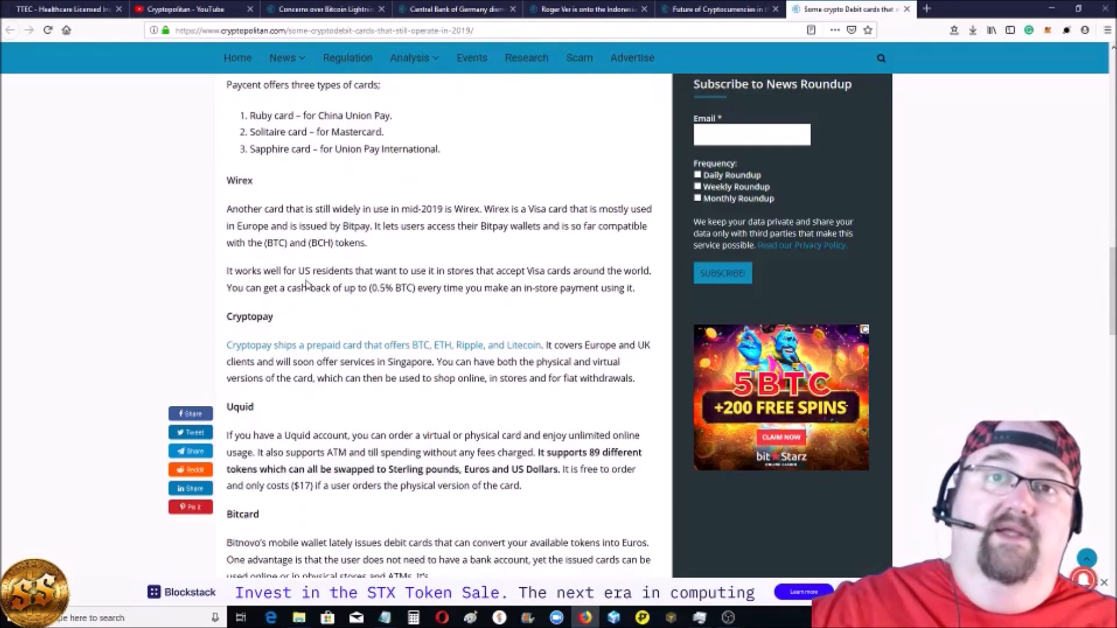
scroll(down, 3)
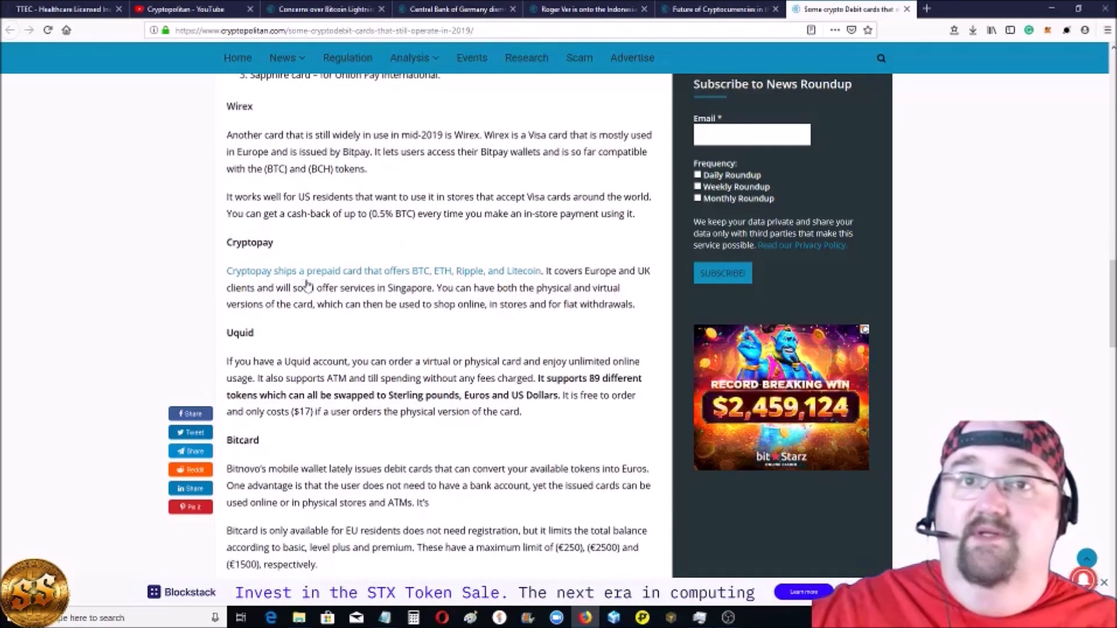
scroll(up, 3)
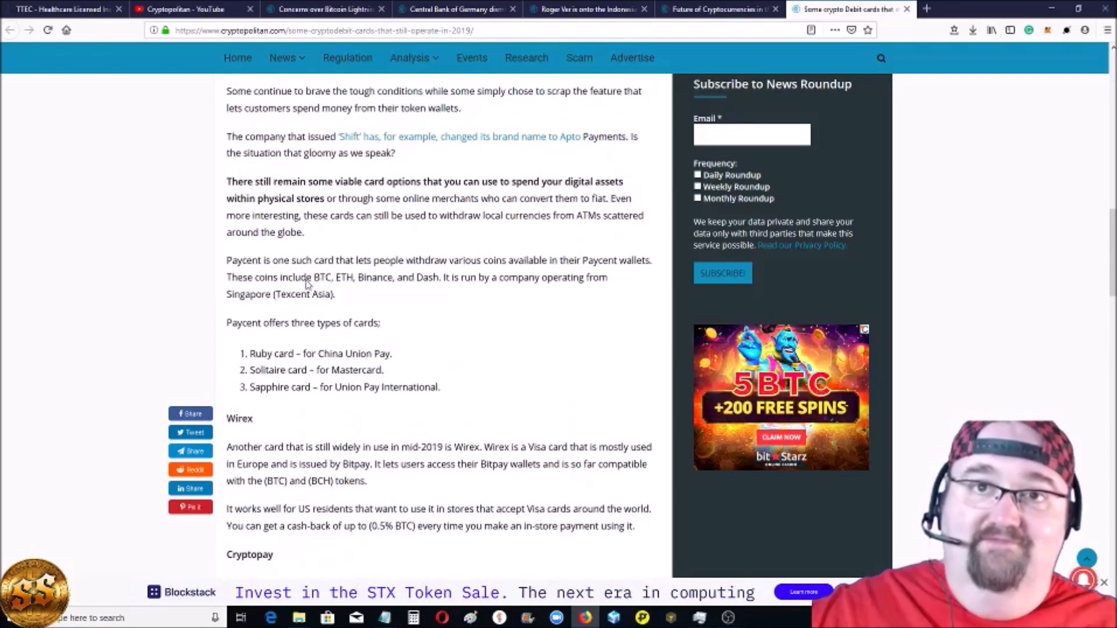
scroll(up, 3)
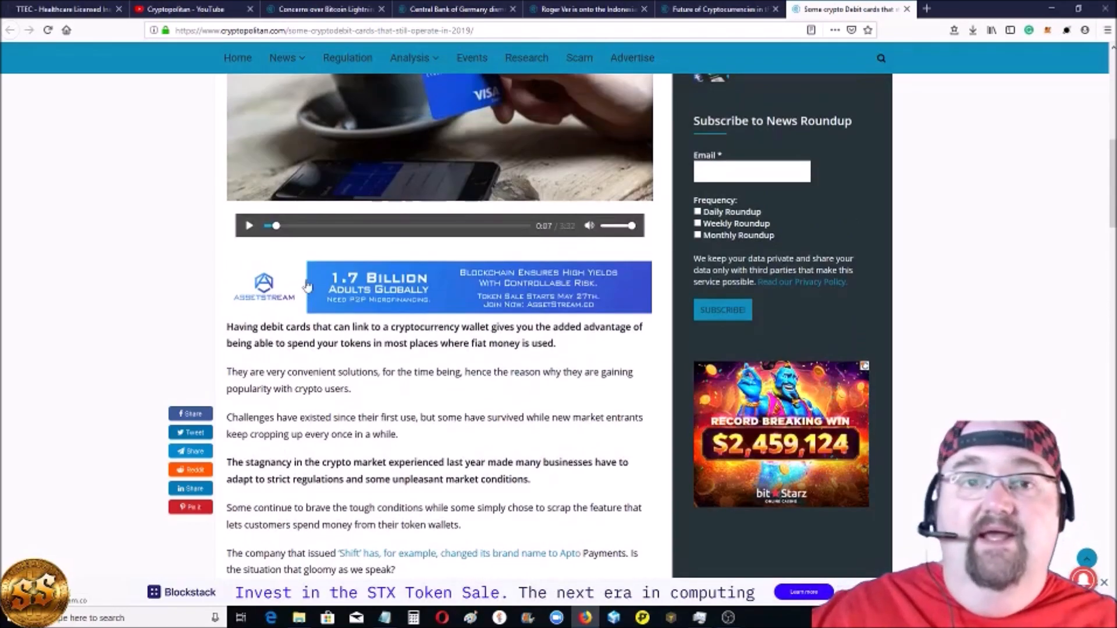